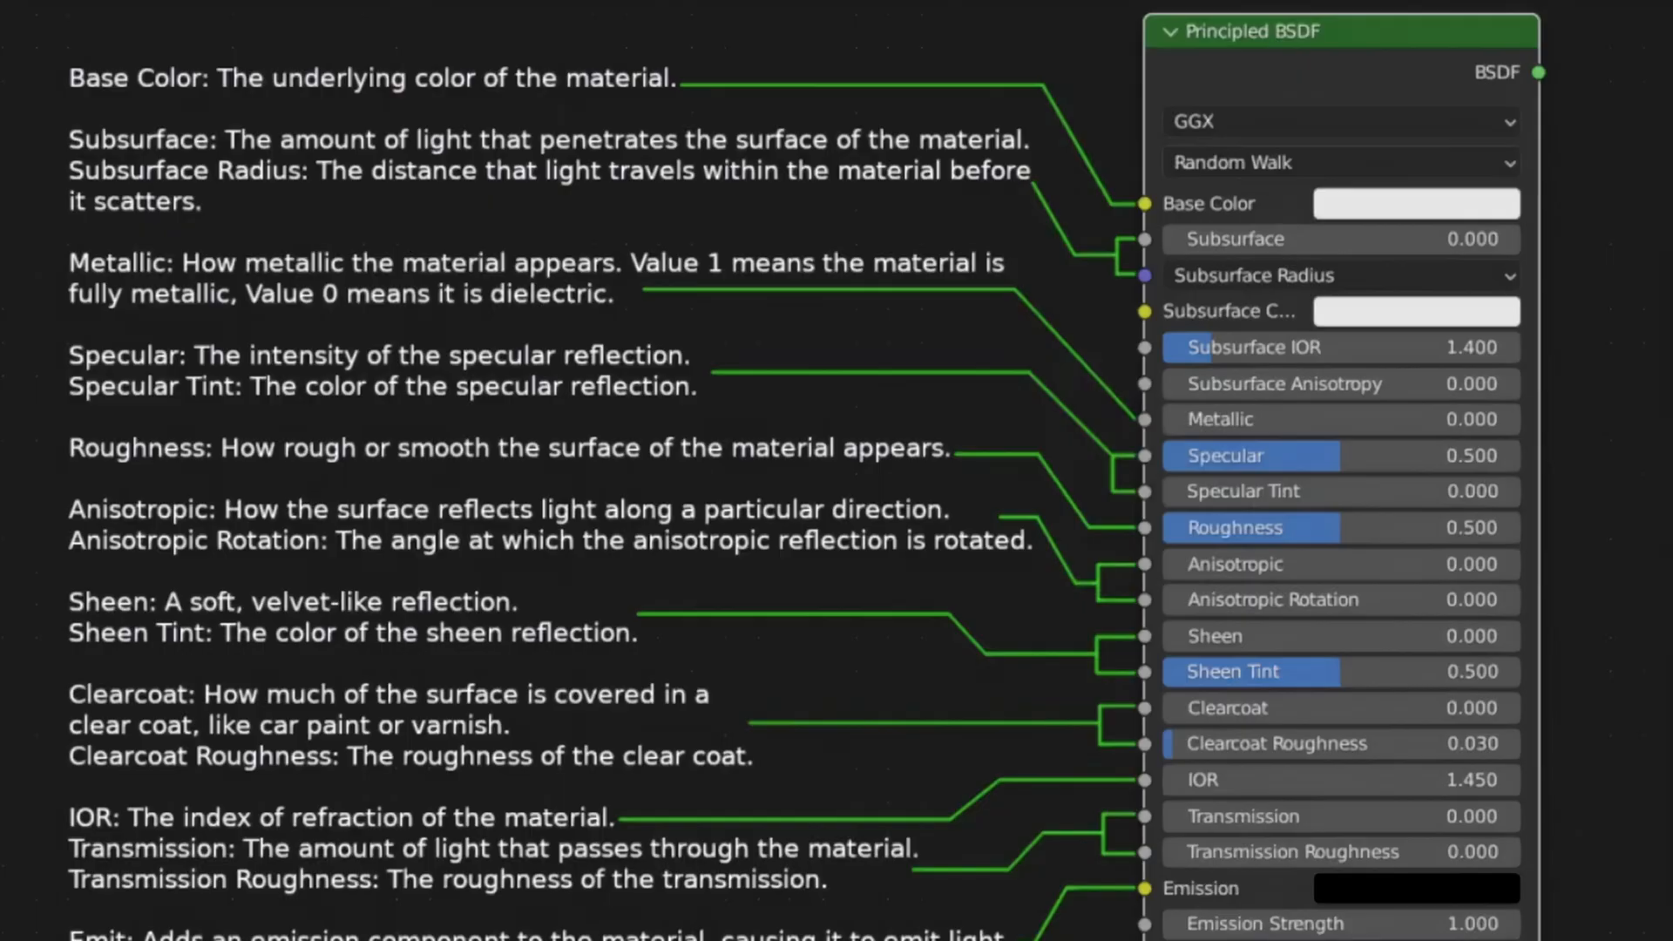
# Step: Scroll through the Disney shading paper and the Blender features page to the PBR Shader section
pyautogui.scroll(-3)
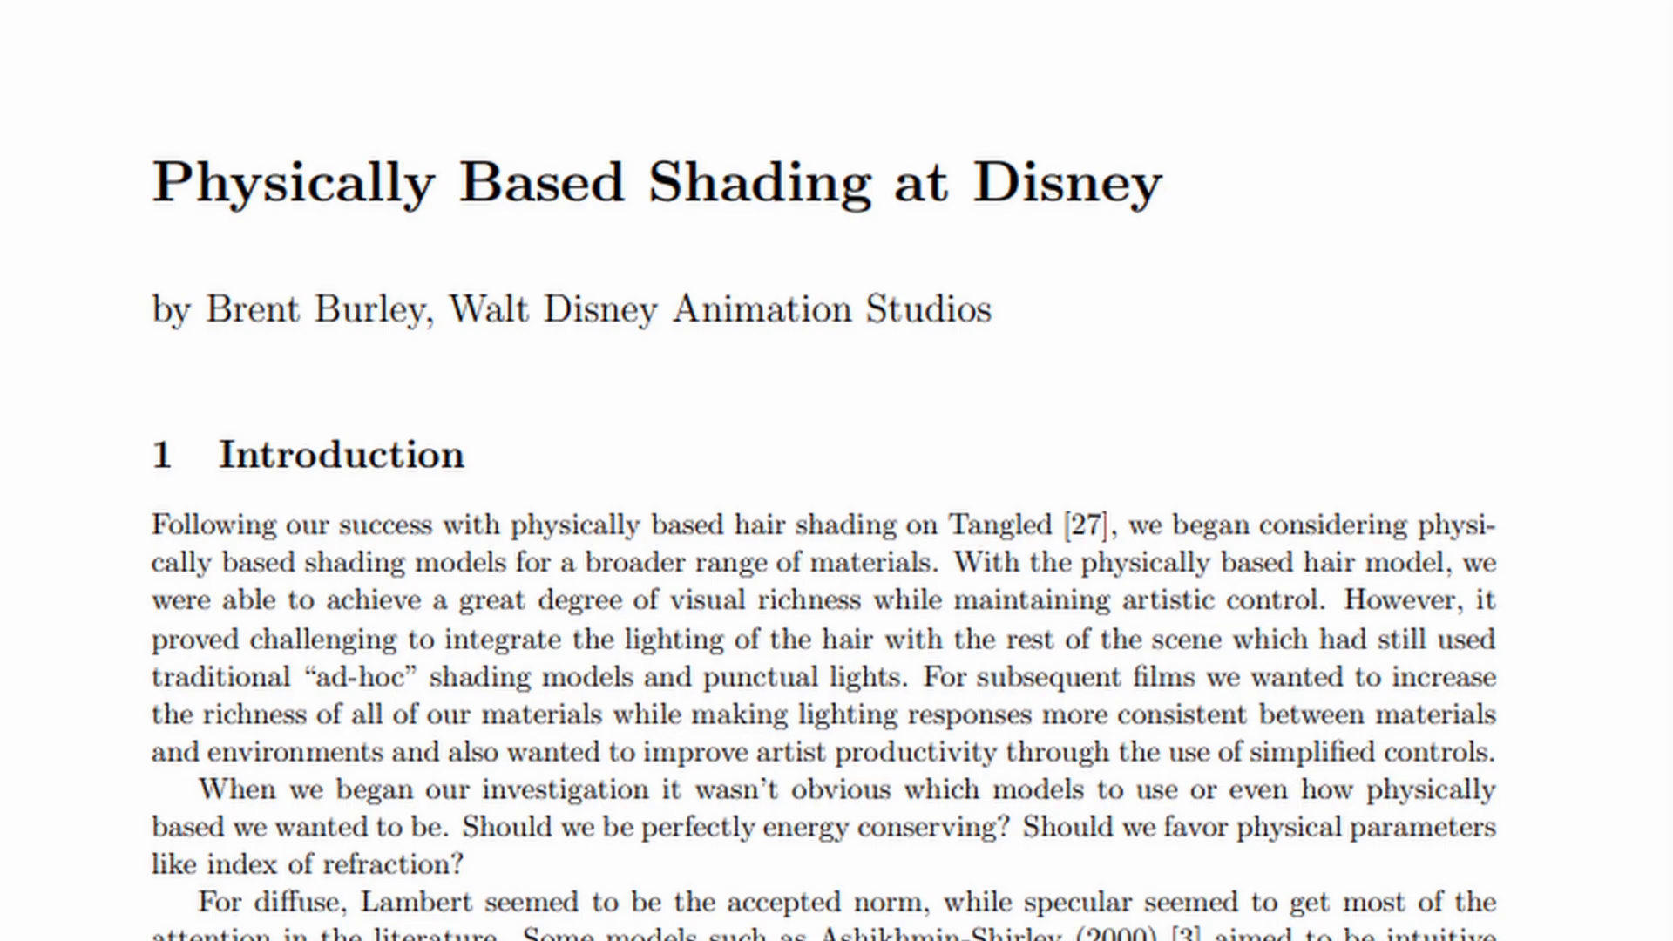
pyautogui.scroll(-3)
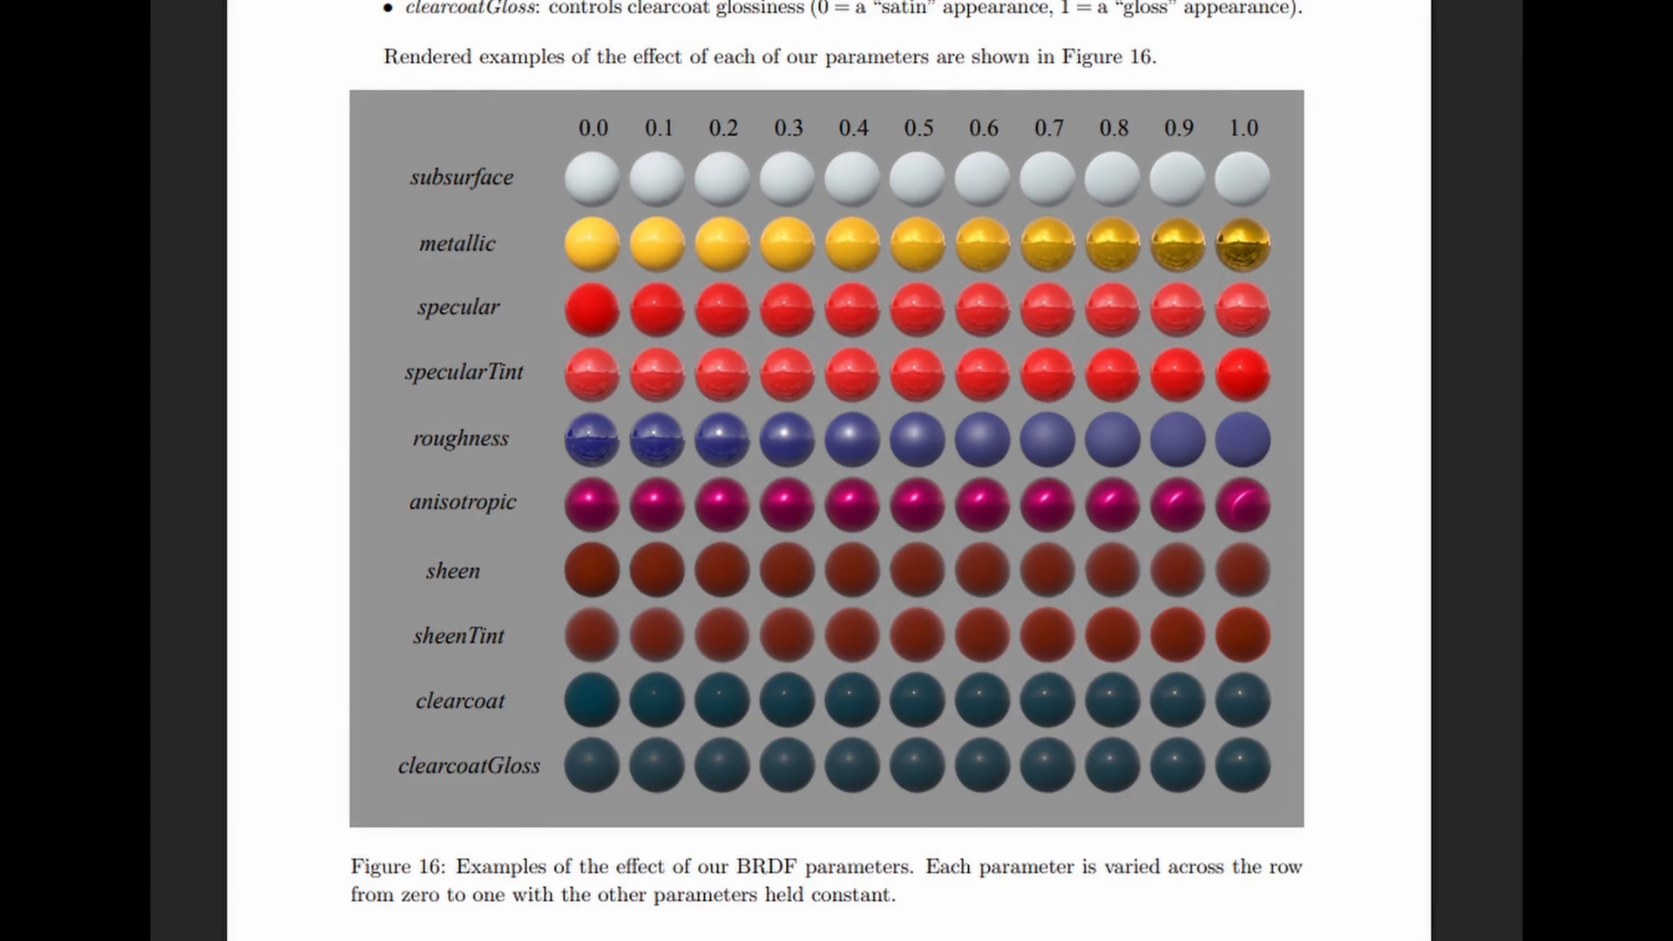
pyautogui.scroll(-3)
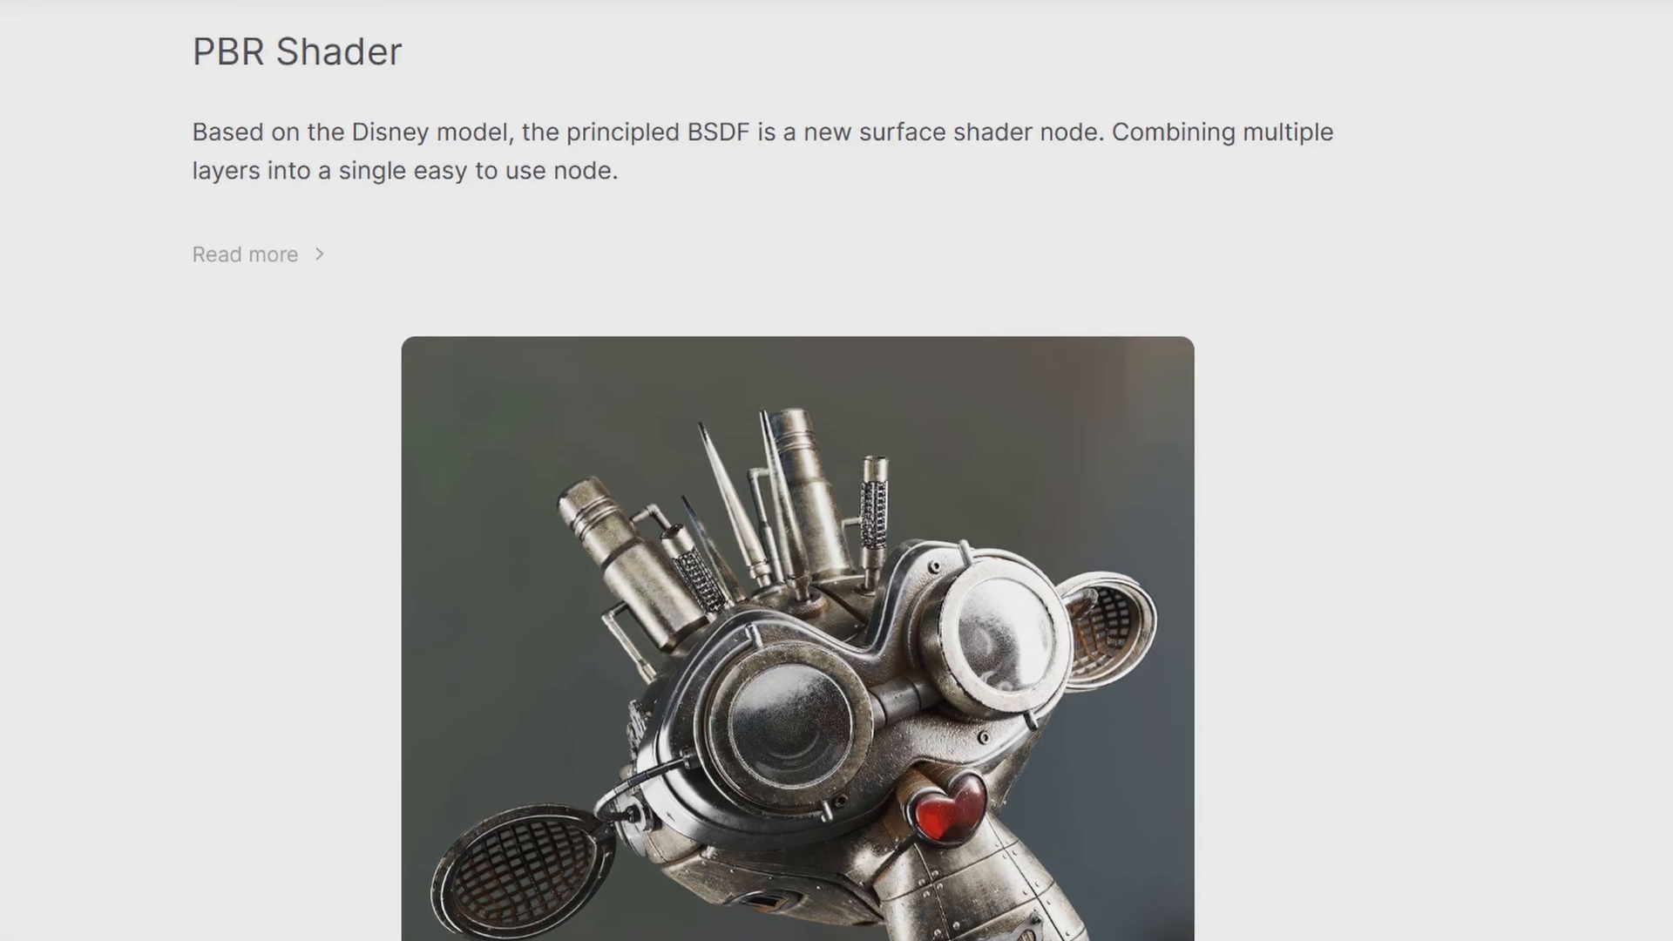
pyautogui.scroll(-3)
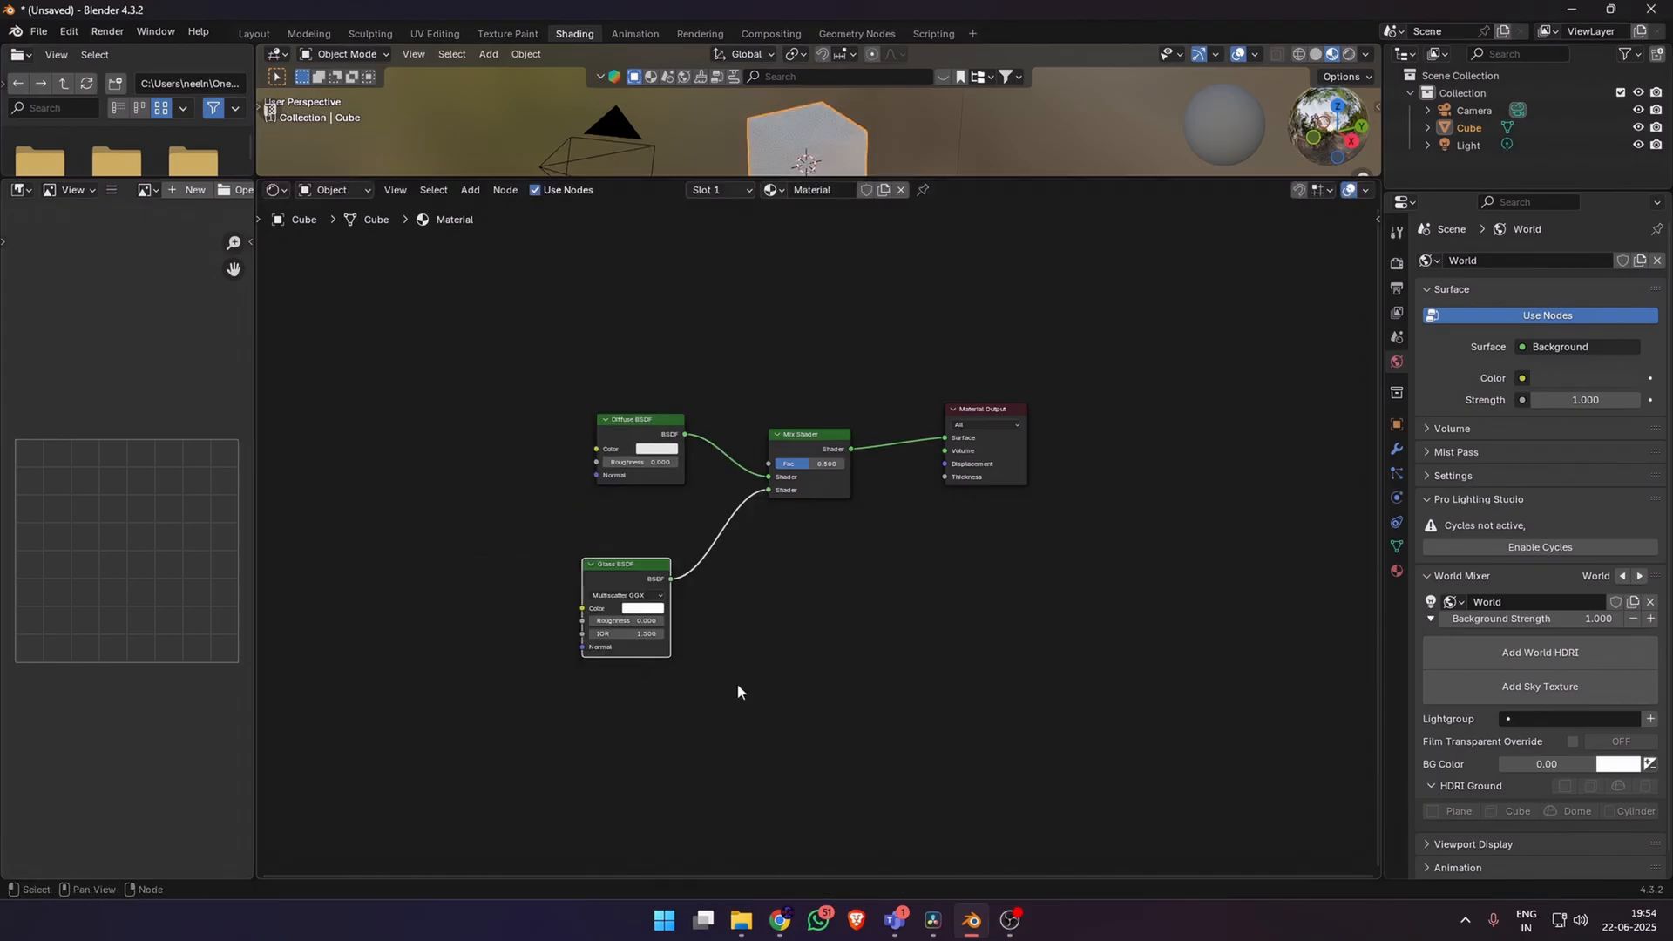
# Step: Set the Principled BSDF Base Color to a light cyan via the colour wheel
pyautogui.write('nois')
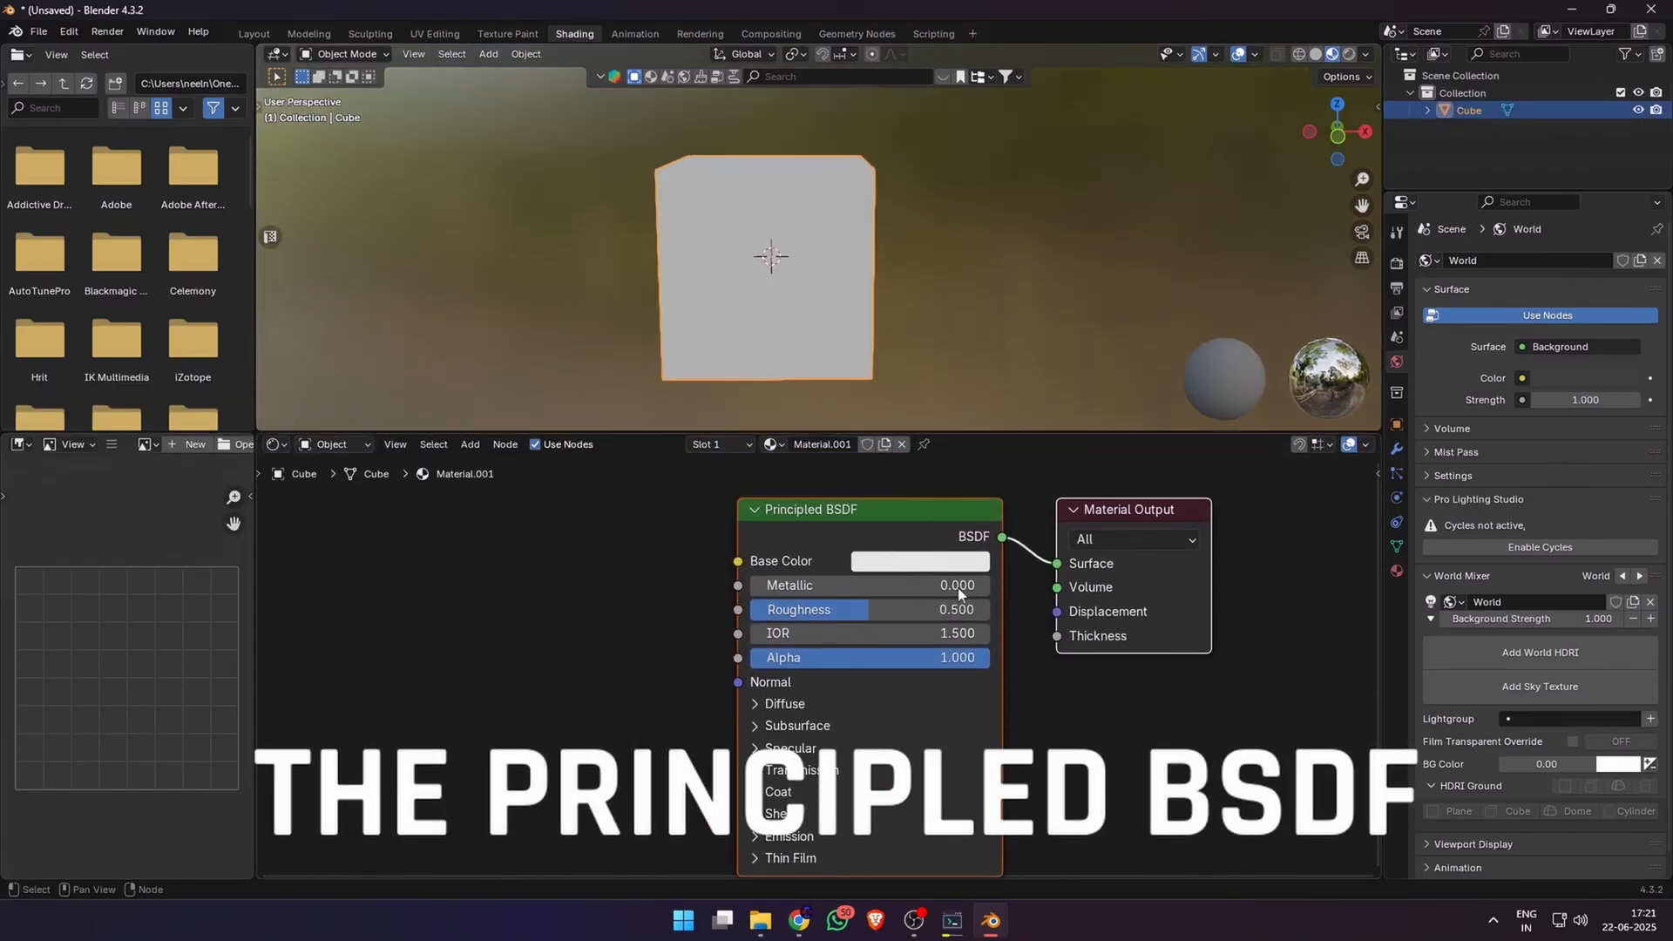
pyautogui.click(920, 561)
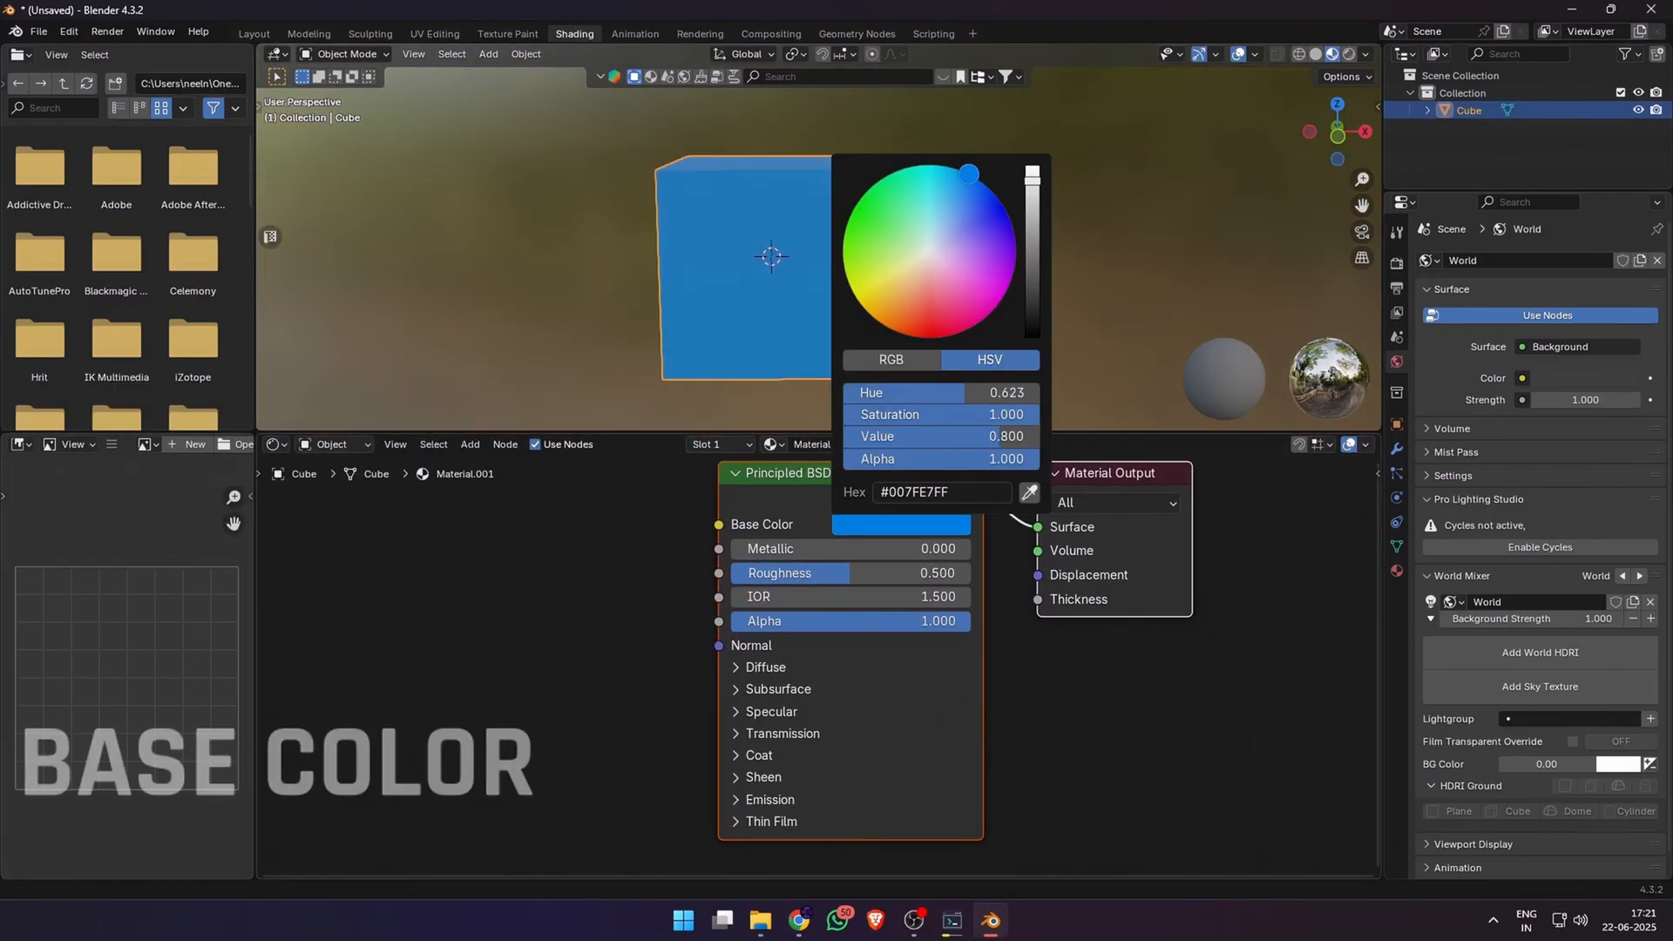
pyautogui.click(940, 291)
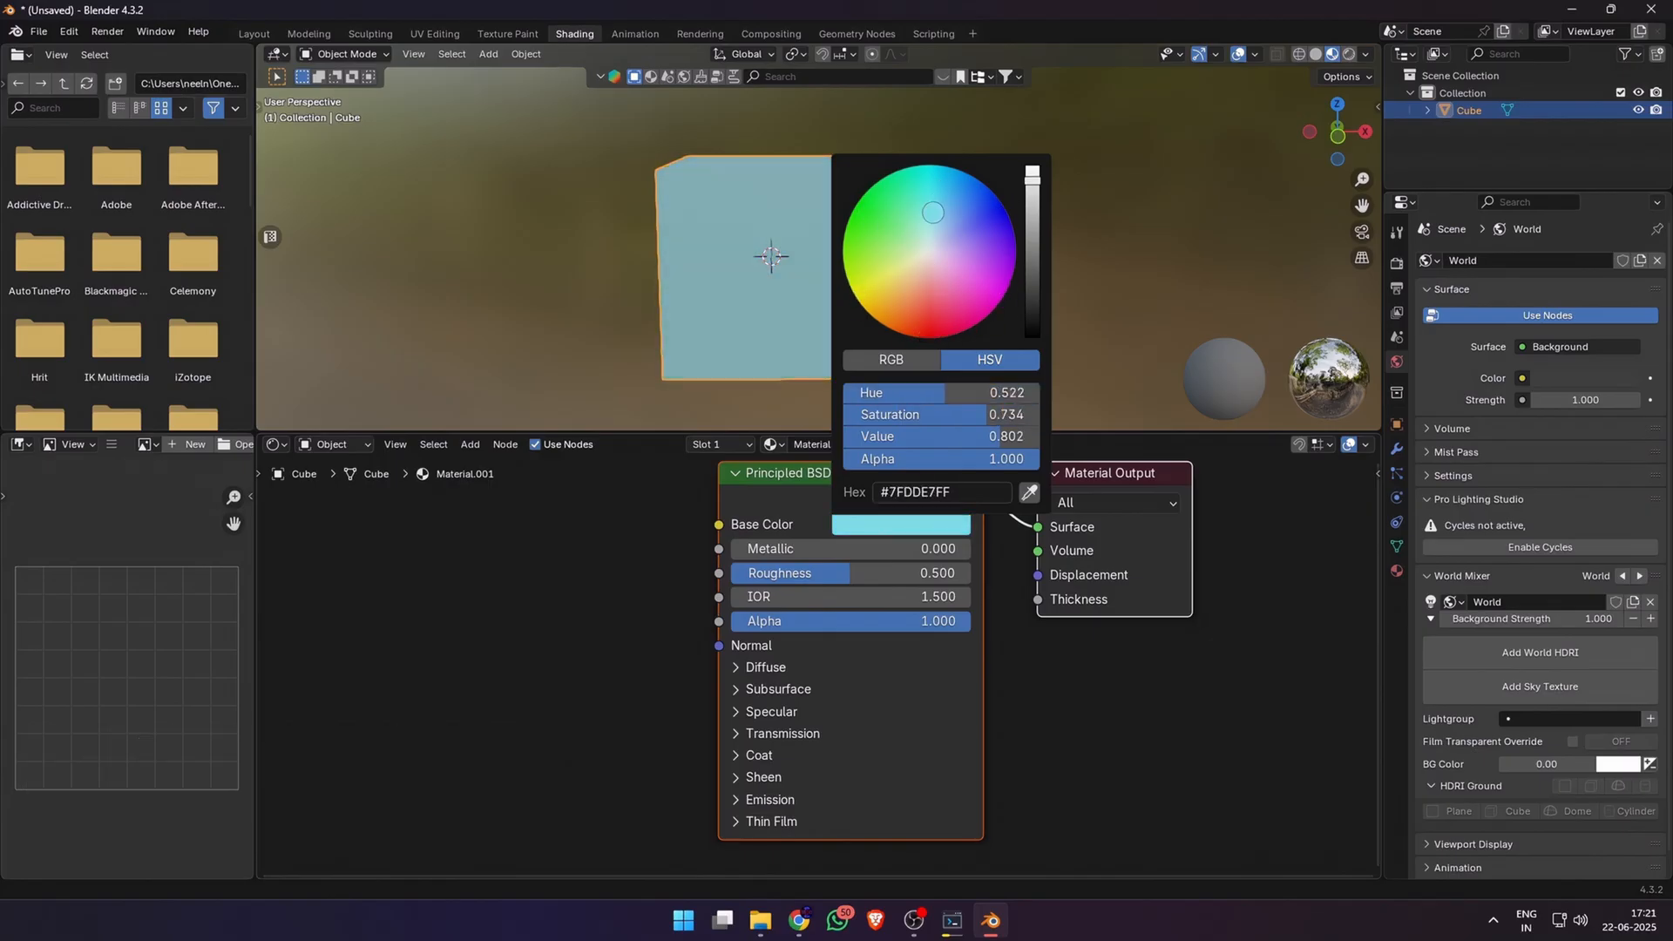
pyautogui.click(697, 326)
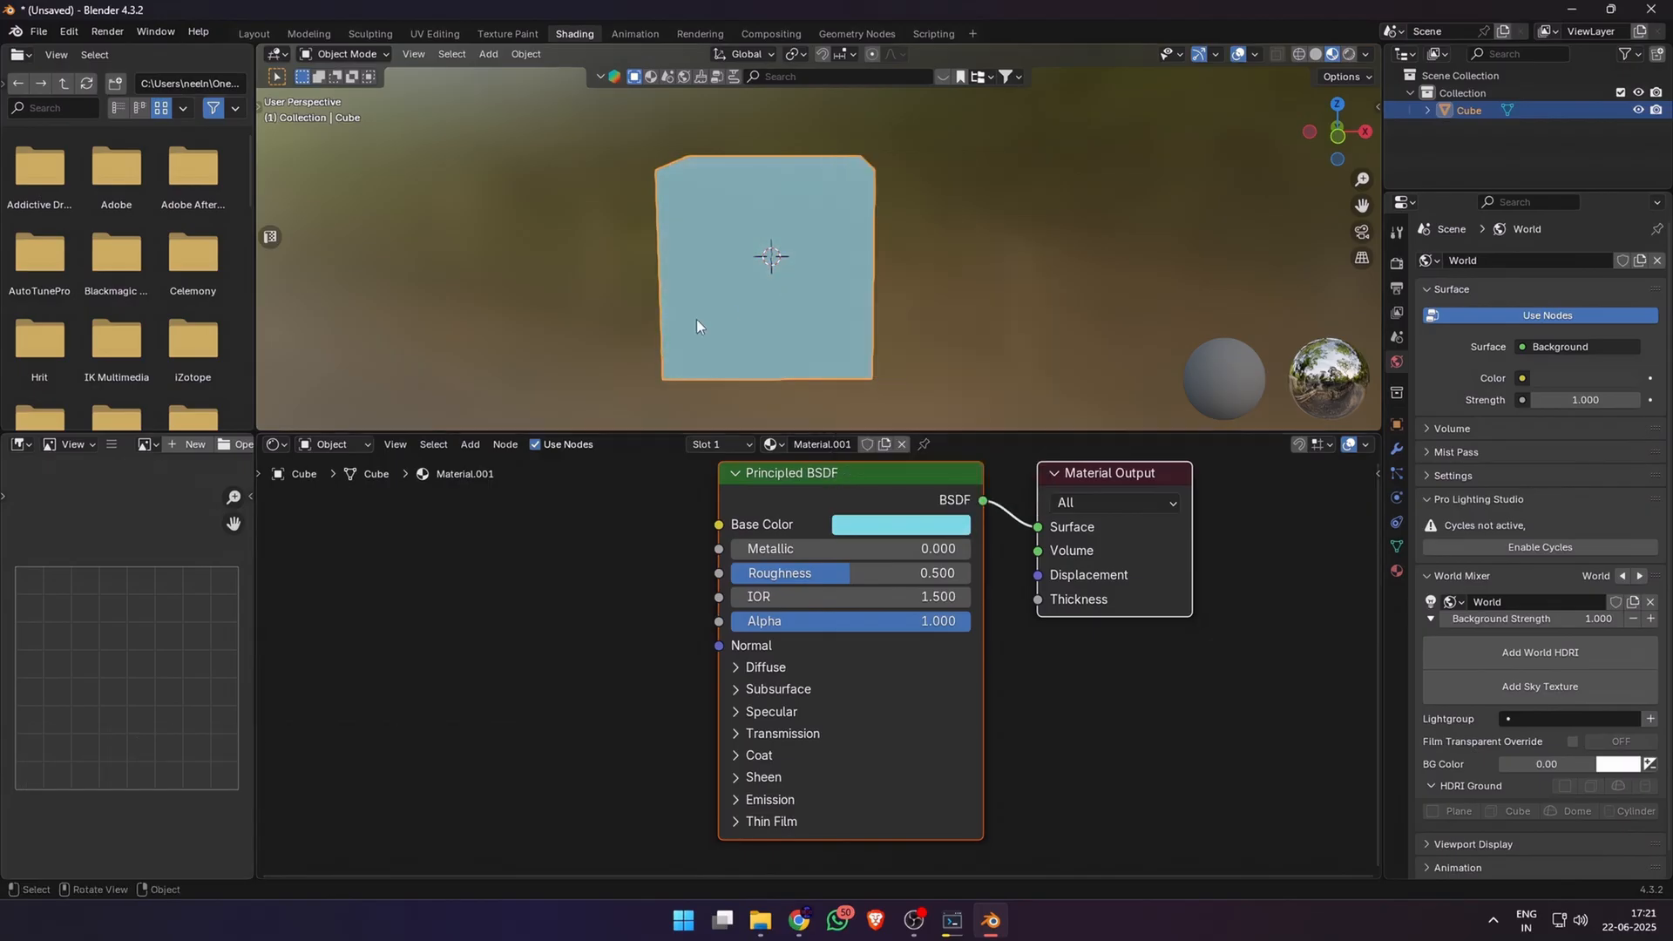
pyautogui.moveTo(768, 549)
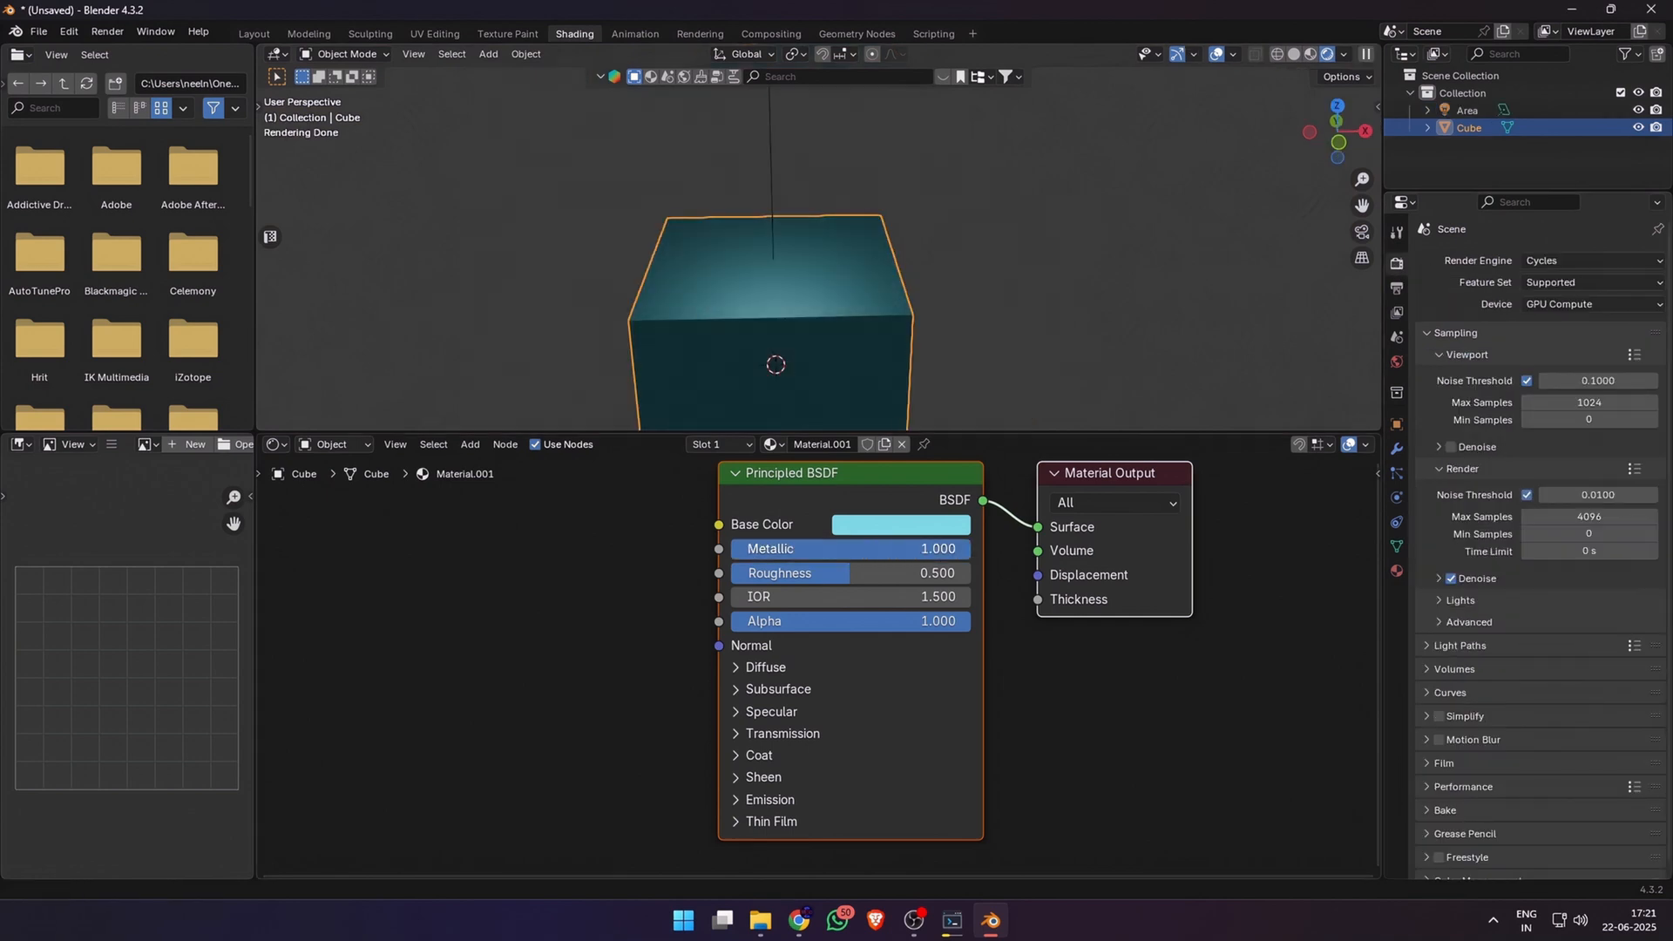
# Step: Lower the metallic cube's Roughness to about 0.27 and orbit to check the sharp reflections
pyautogui.moveTo(938, 549); pyautogui.dragTo(844, 549)
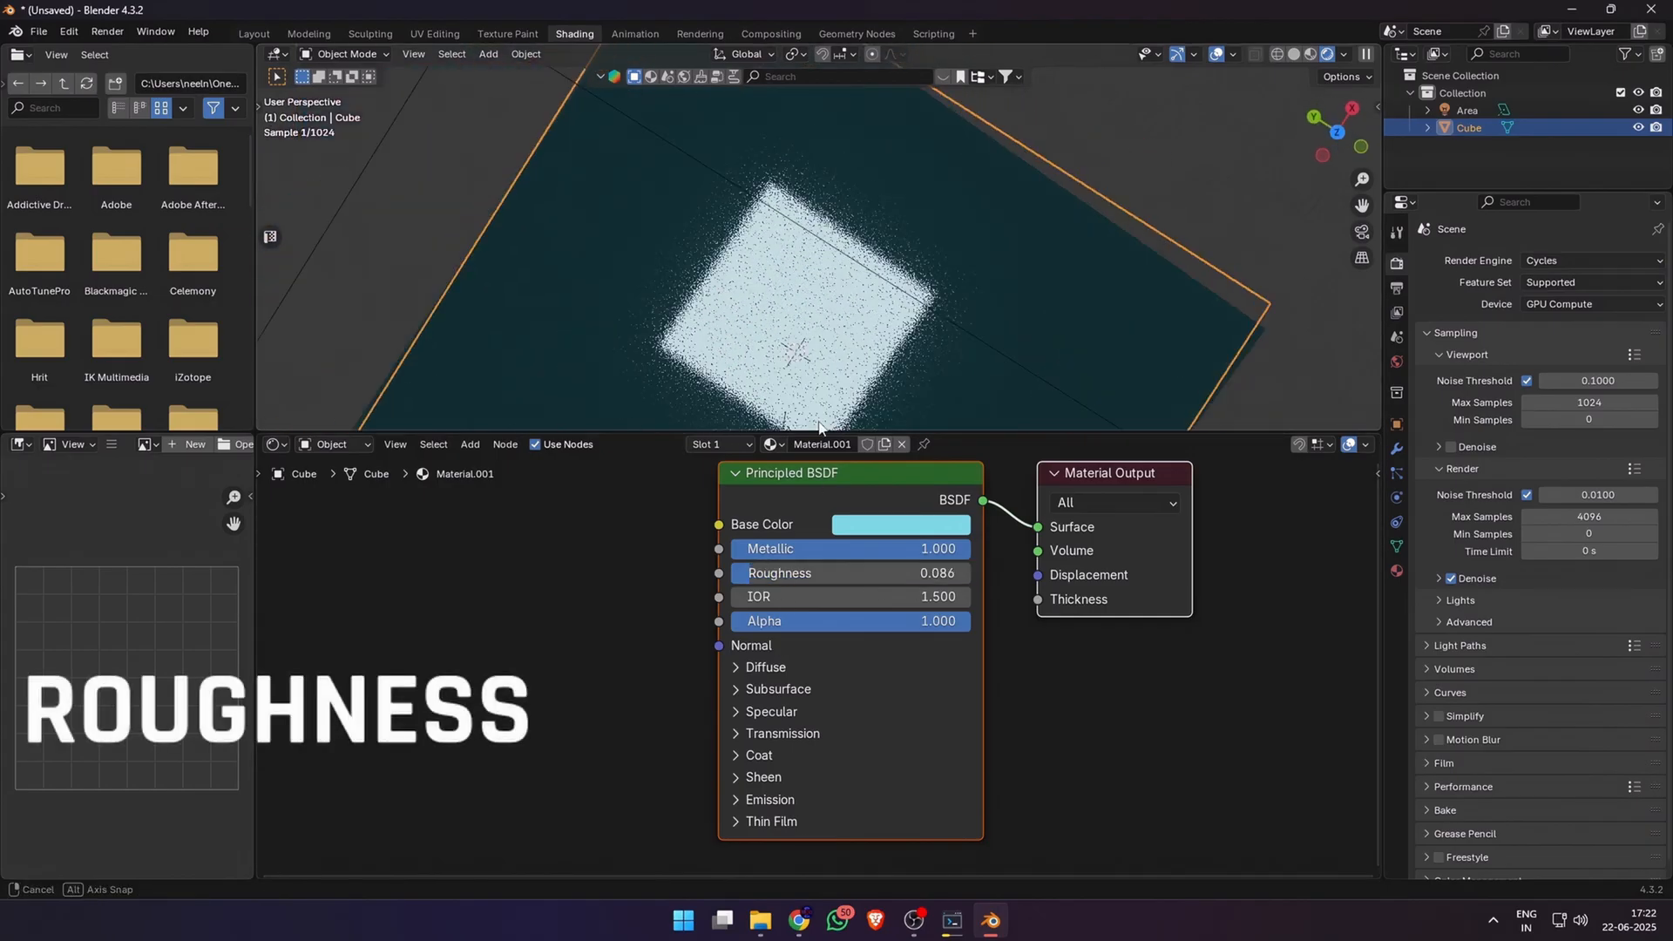
pyautogui.moveTo(849, 573); pyautogui.dragTo(907, 573)
pyautogui.write('noi')
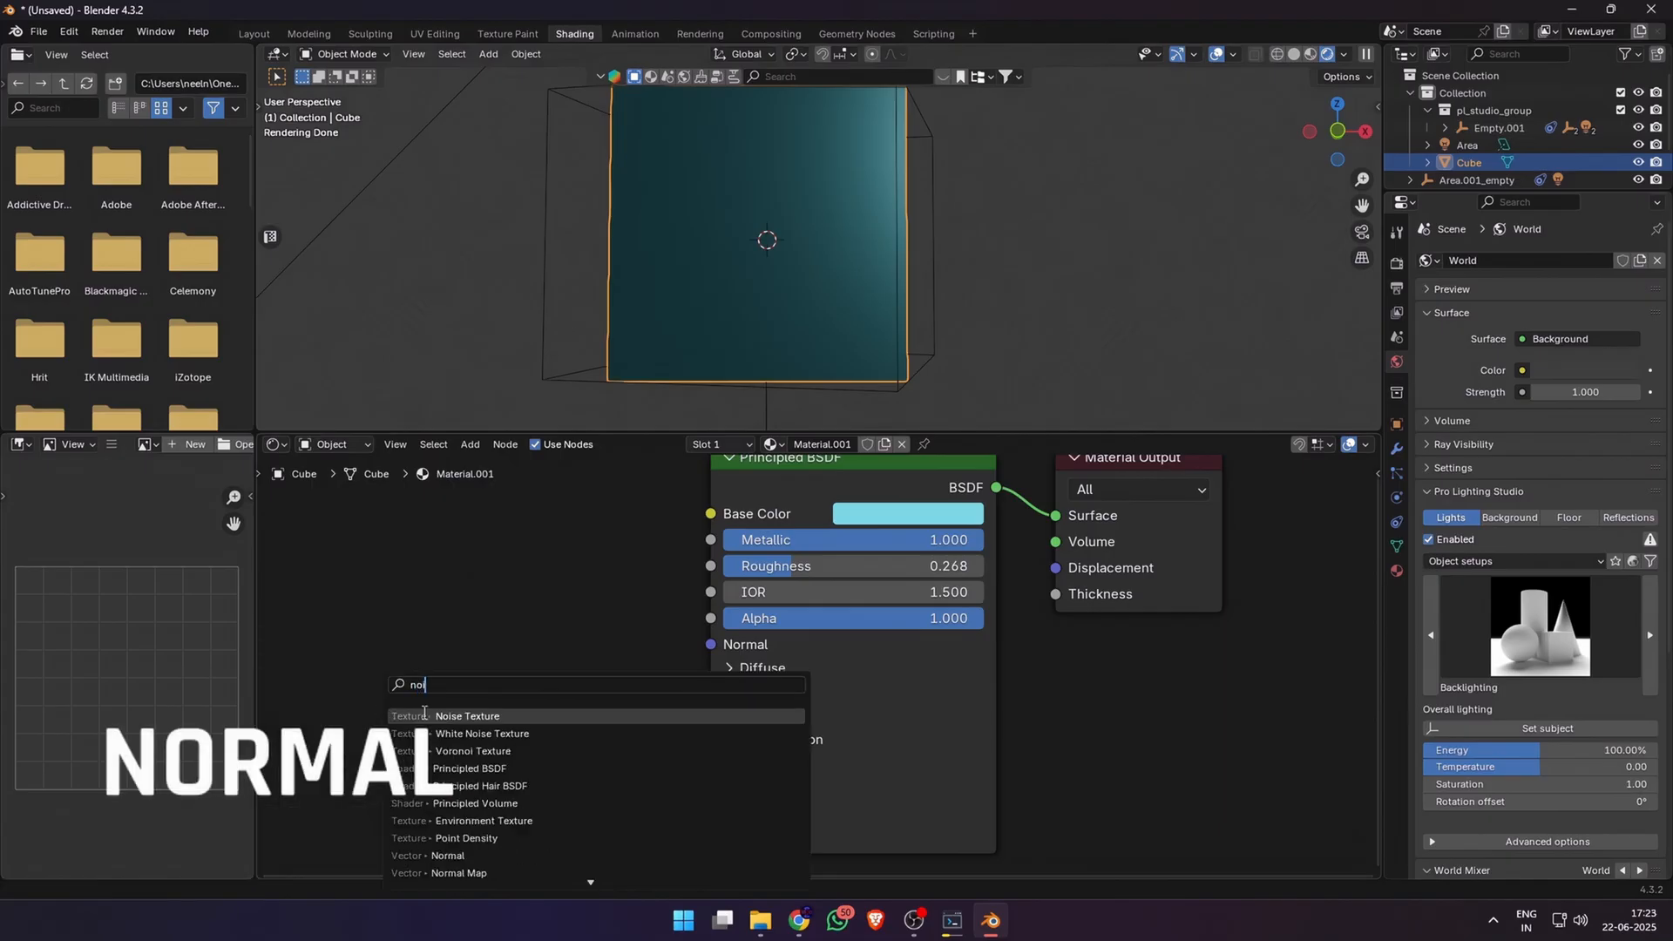
# Step: Feed a Noise Texture through a Bump node into the BSDF Normal and lower the noise Scale for larger ripples
pyautogui.click(467, 716)
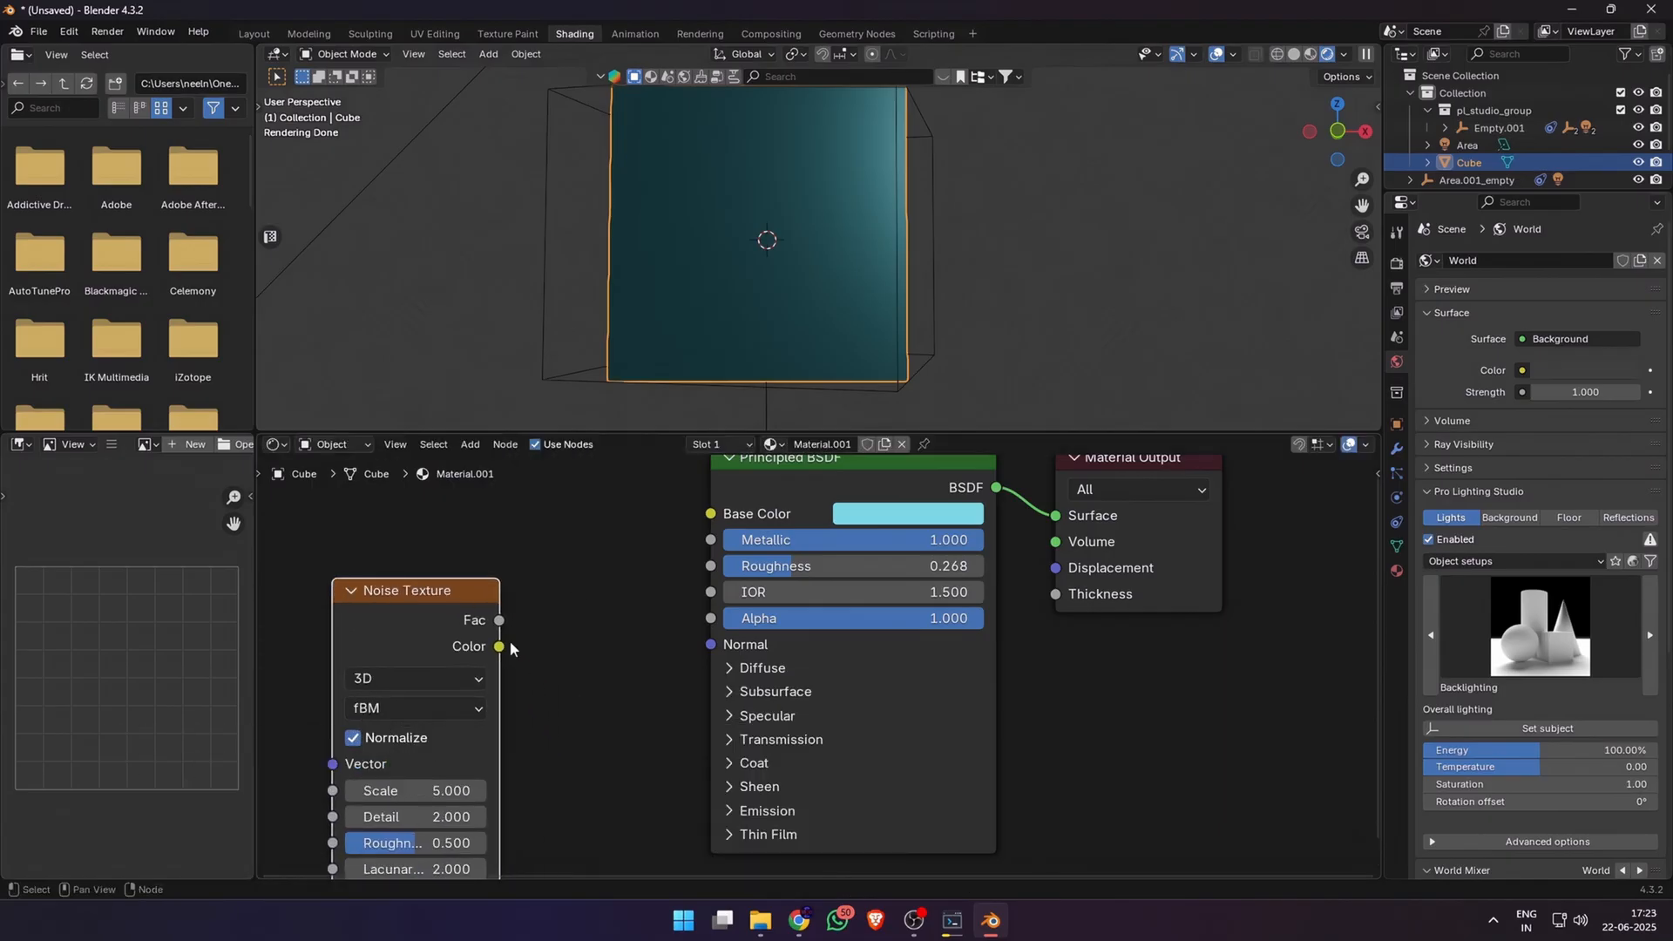
pyautogui.write('bum')
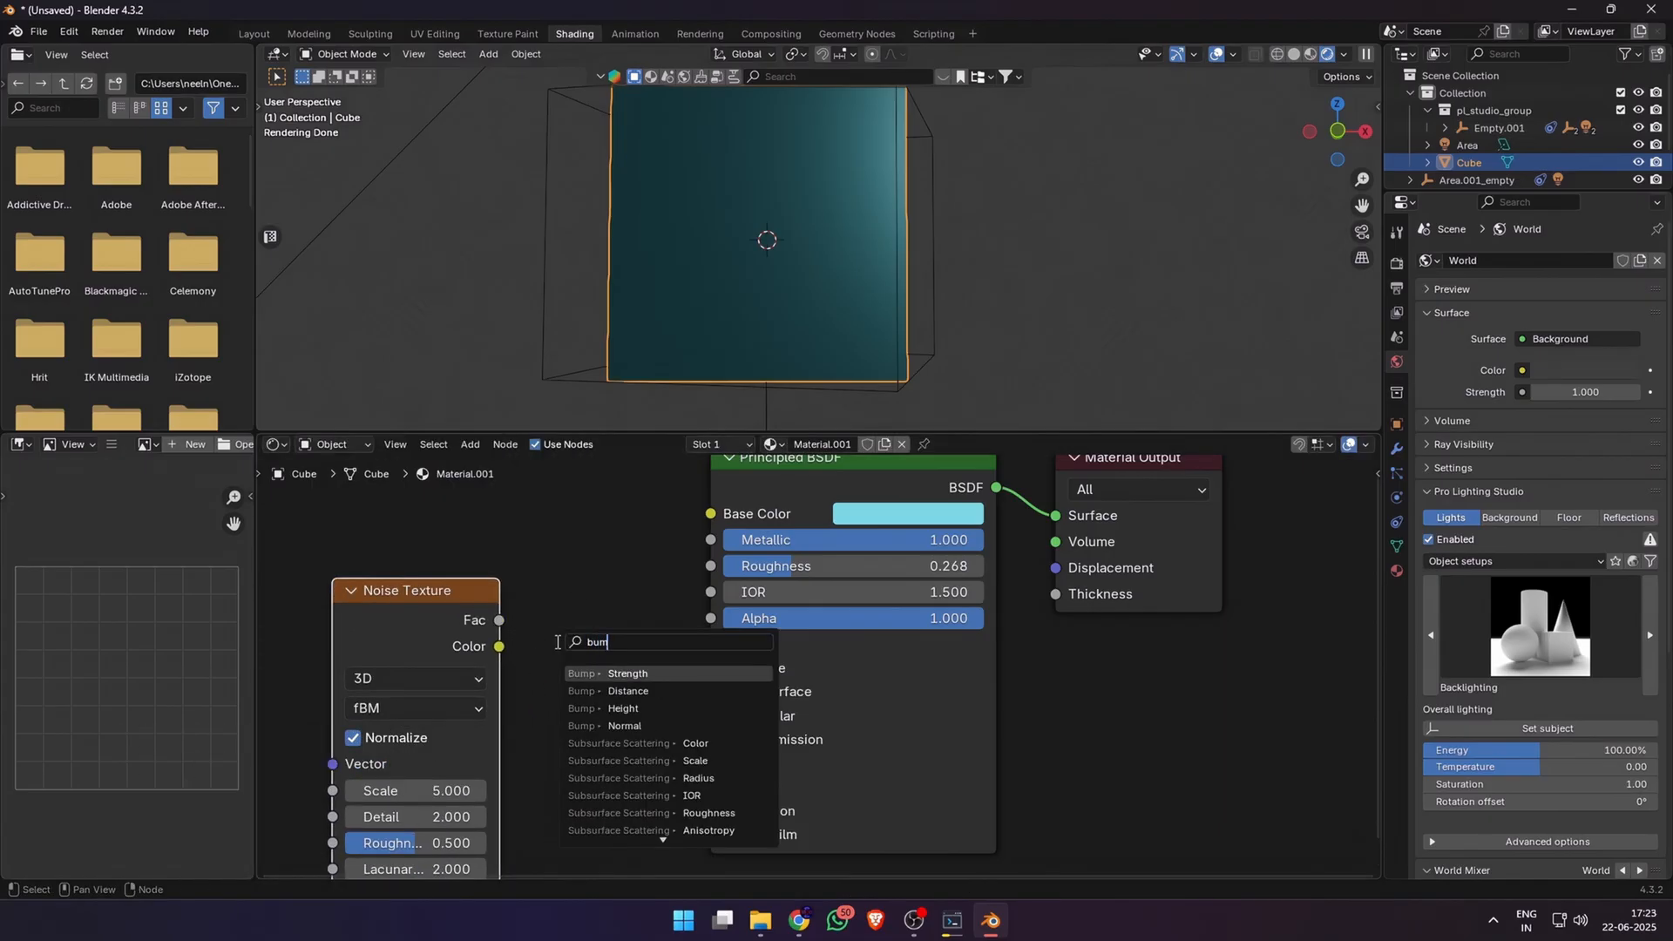
pyautogui.click(628, 673)
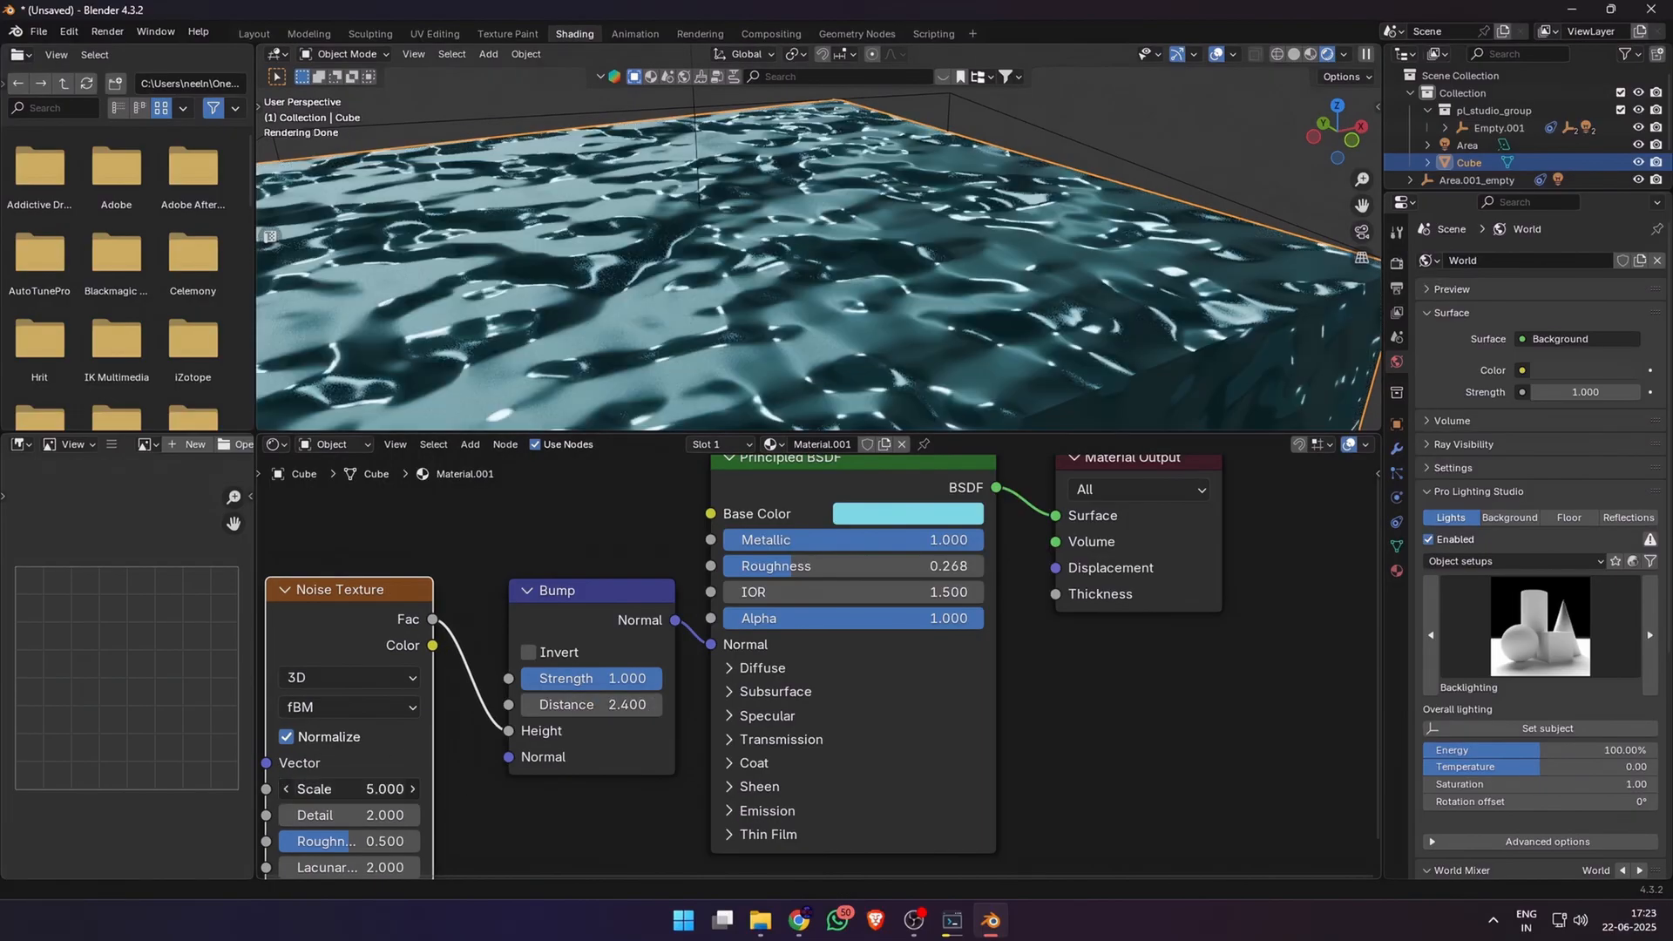
pyautogui.moveTo(362, 788); pyautogui.dragTo(316, 788)
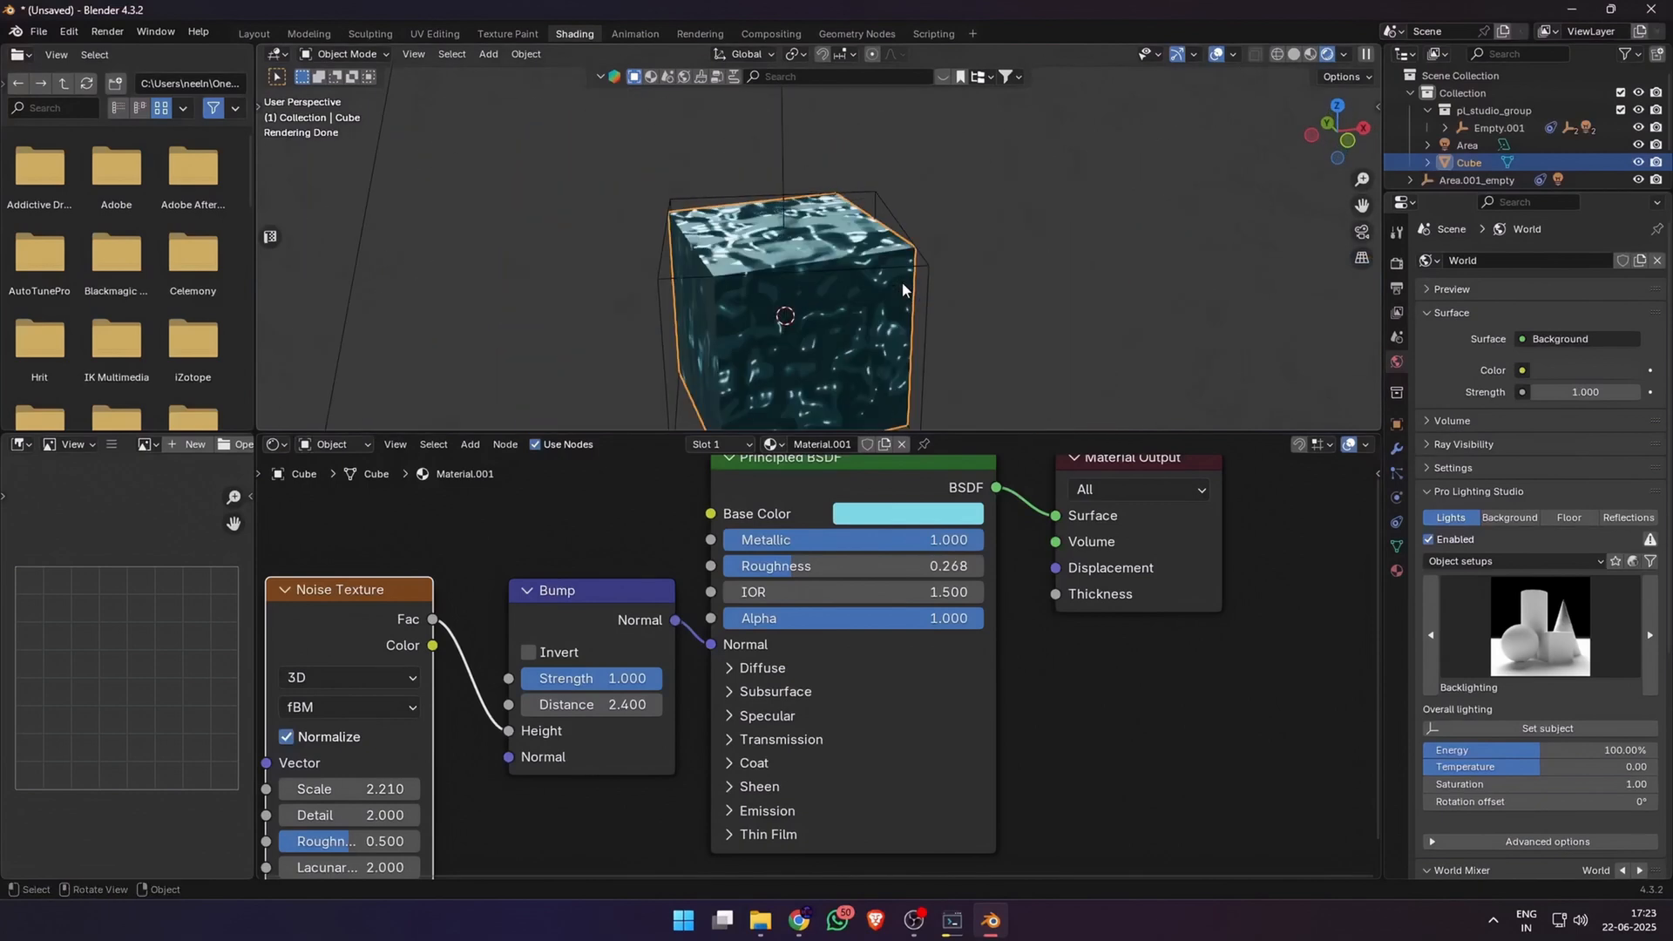
pyautogui.click(729, 692)
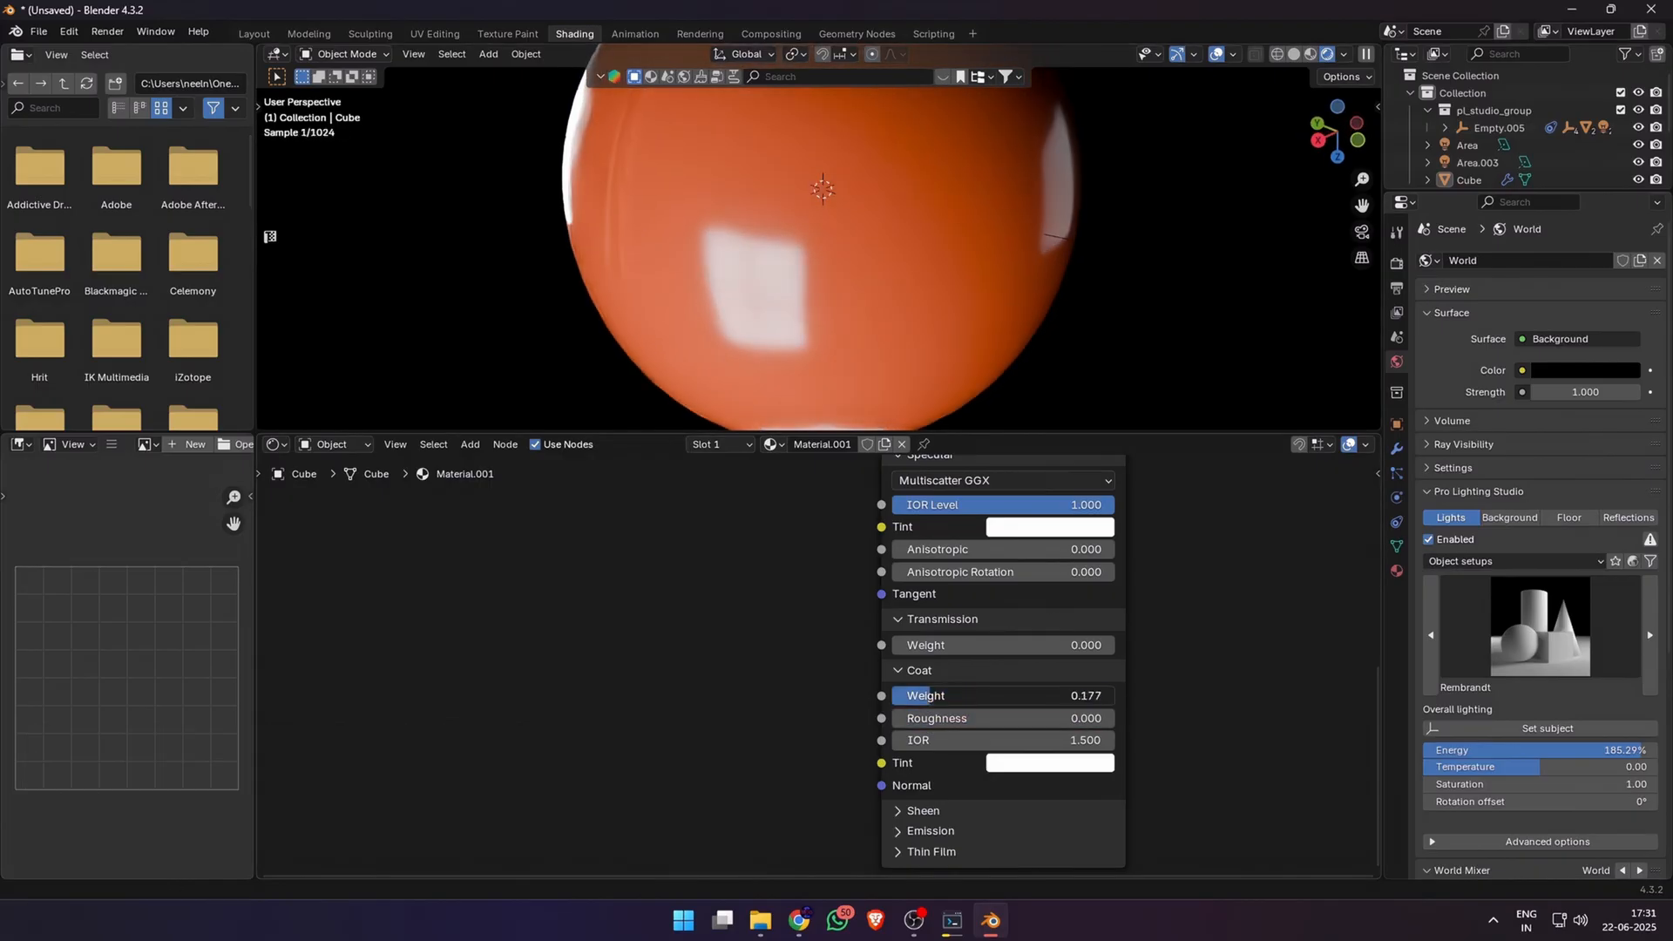
# Step: Raise the orange sphere's Coat Weight to about 0.18
pyautogui.moveTo(961, 696); pyautogui.dragTo(1077, 696)
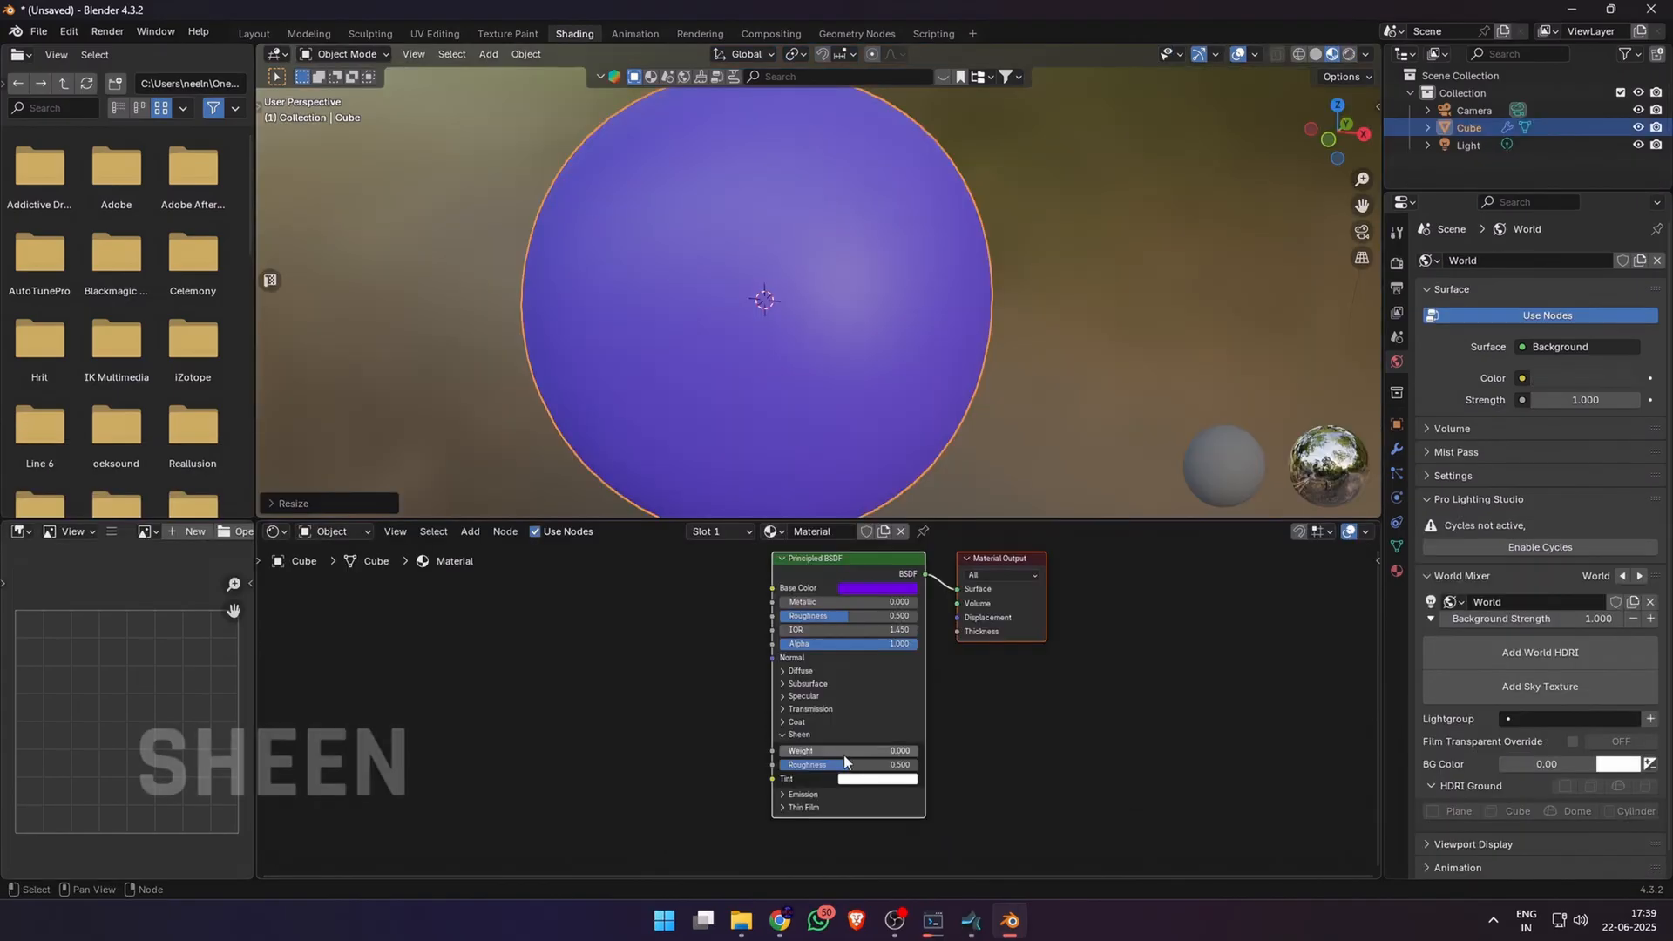
# Step: Raise and adjust the Sheen weight on the purple sphere's material
pyautogui.moveTo(811, 749); pyautogui.dragTo(875, 750)
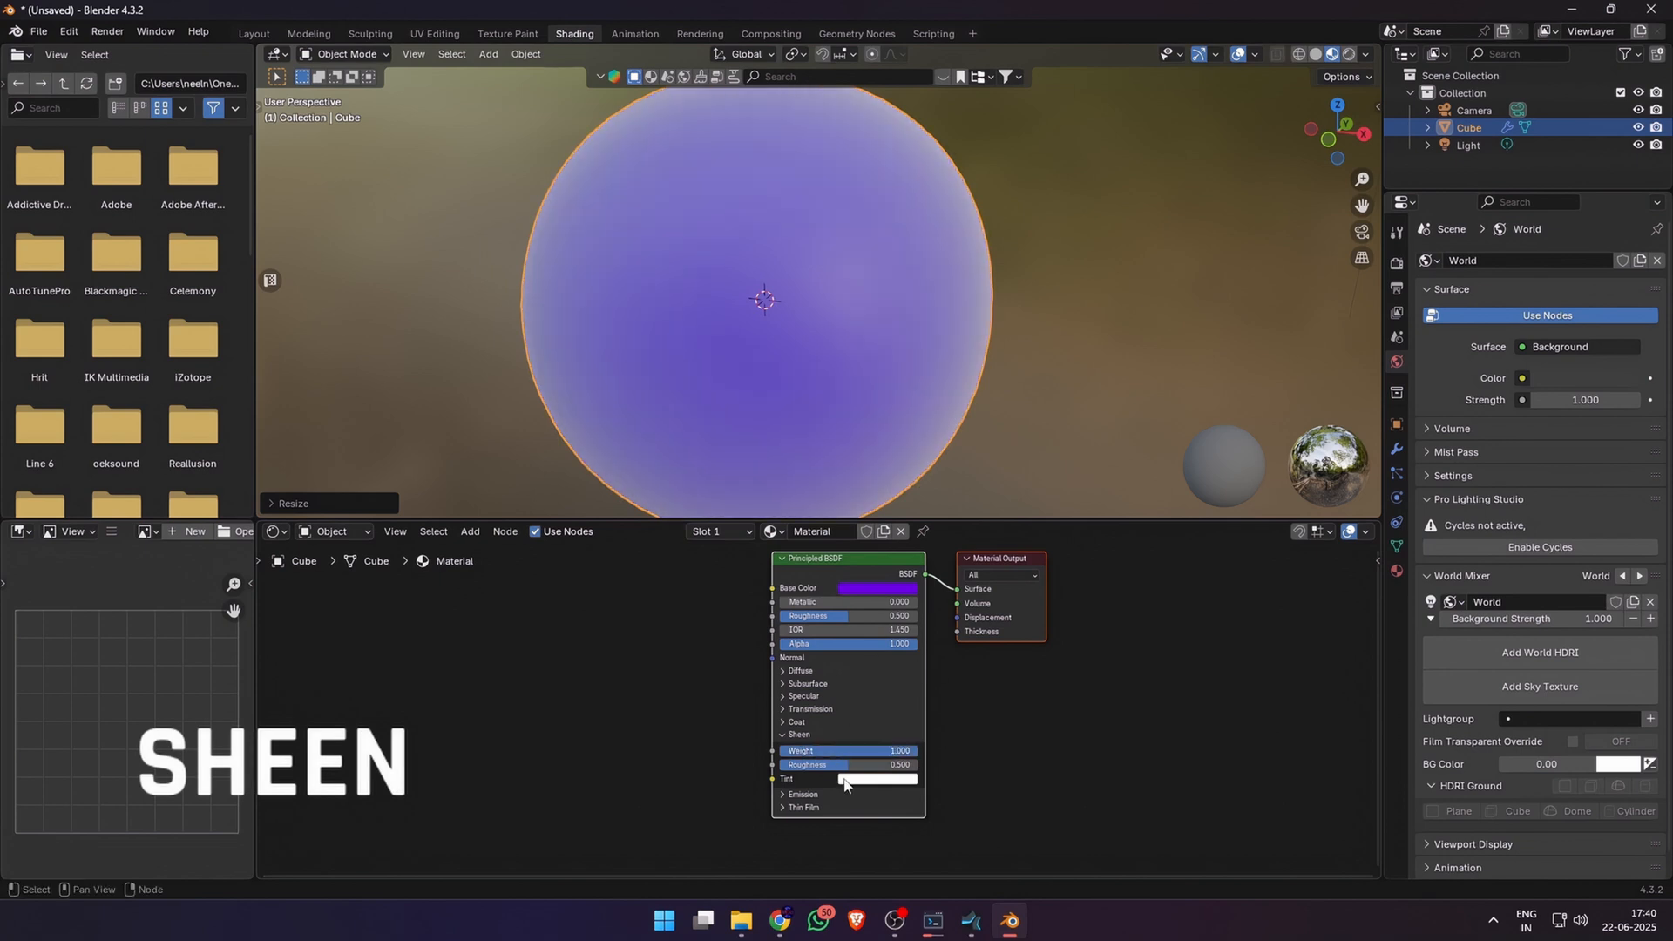
pyautogui.moveTo(849, 764); pyautogui.dragTo(844, 764)
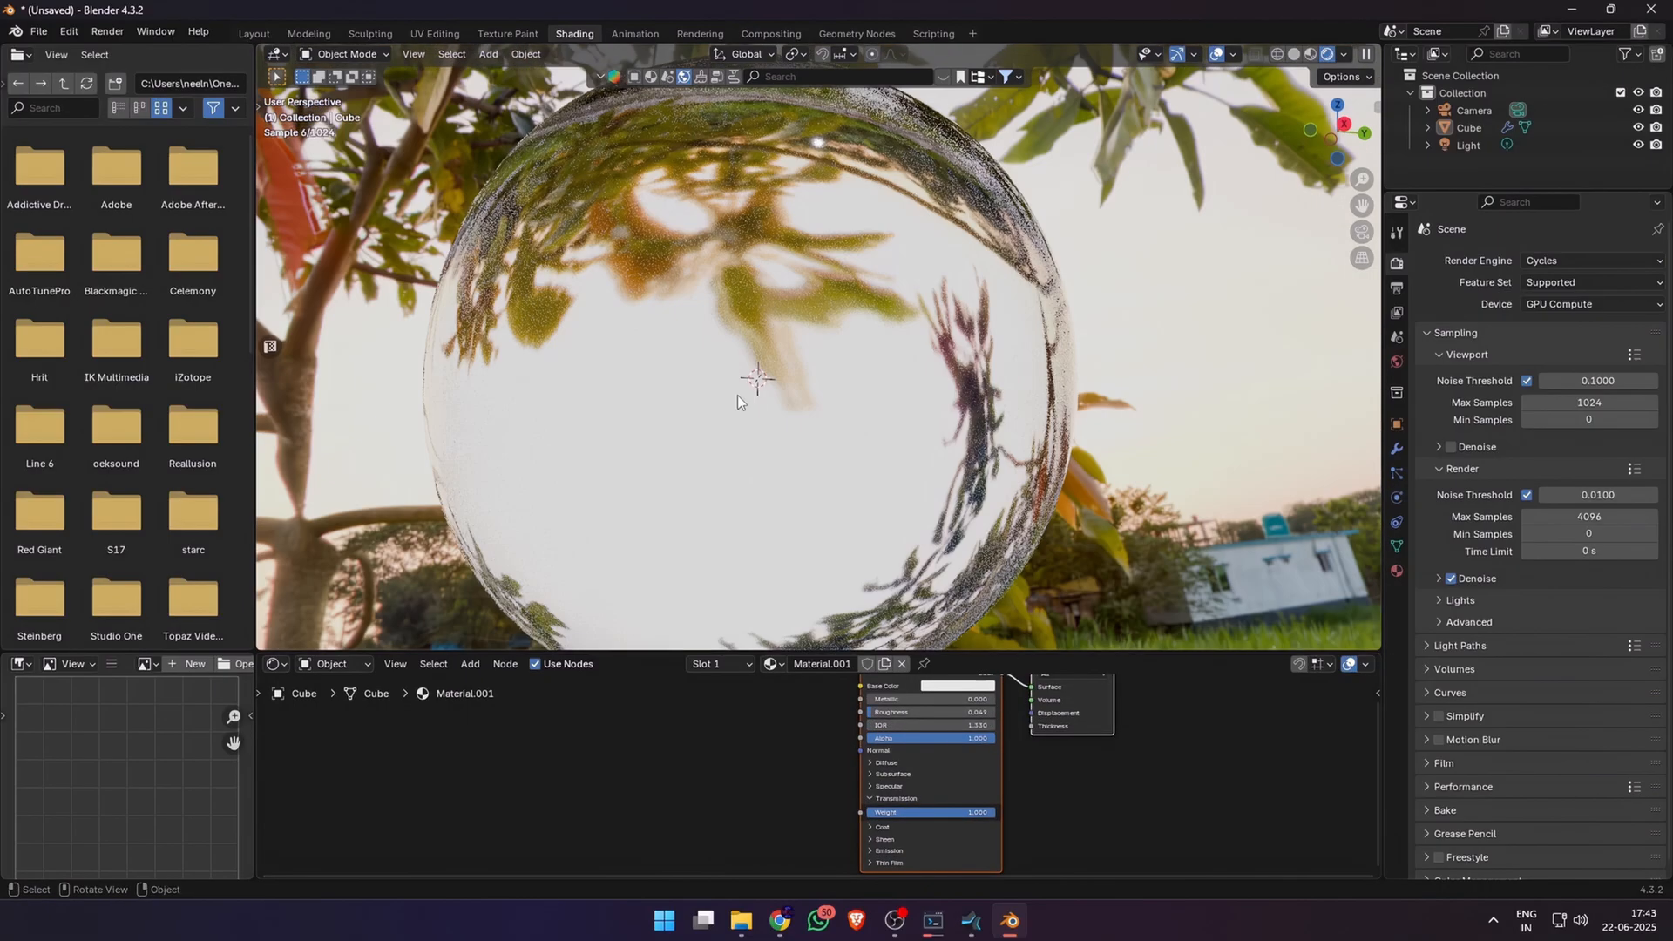
# Step: Expand Thin Film and set its Thickness to 700 nm for an iridescent layer
pyautogui.click(676, 750)
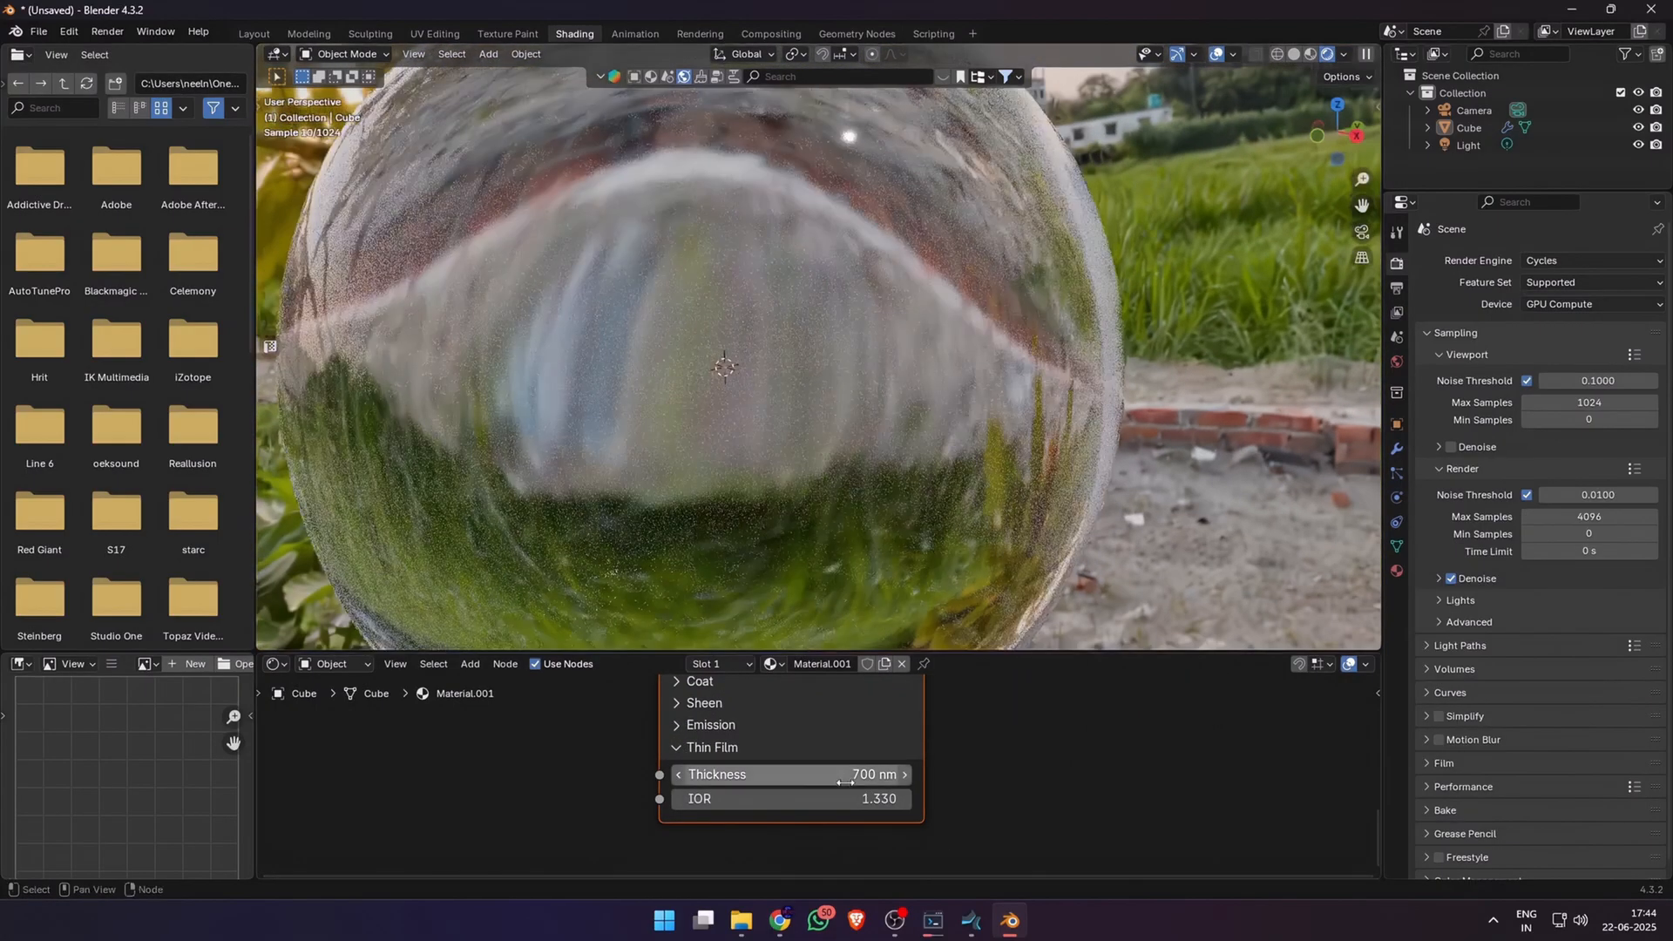
pyautogui.moveTo(844, 774); pyautogui.dragTo(754, 774)
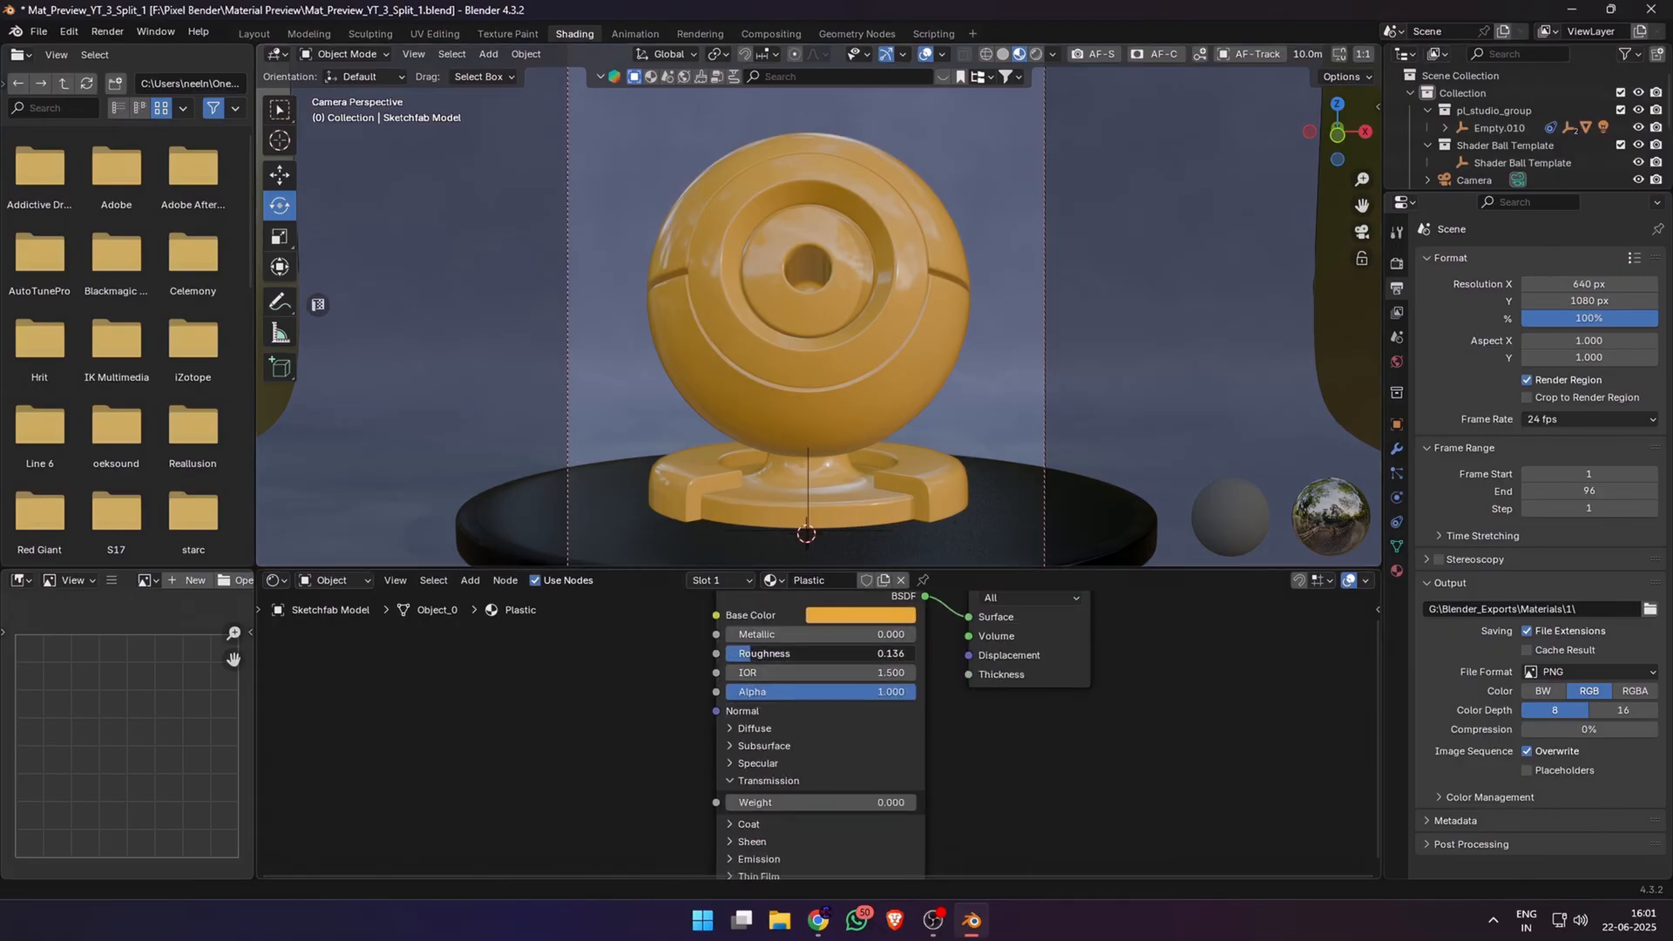
# Step: Connect the Noise Texture Fac output to the Plastic material's Roughness input
pyautogui.click(857, 616)
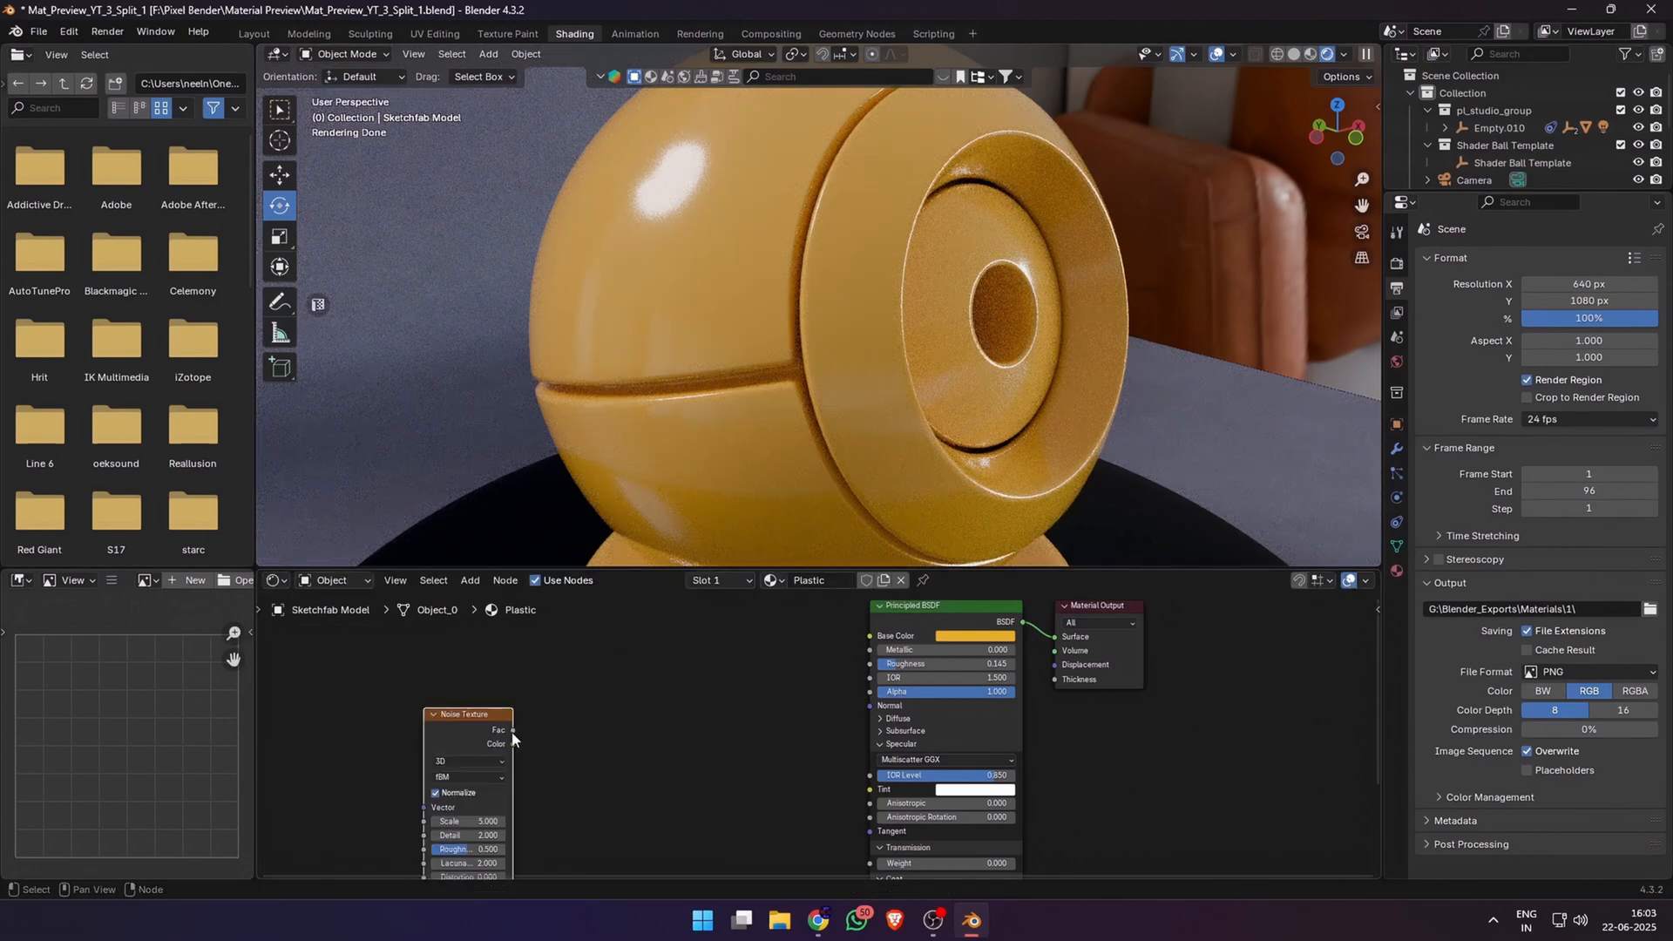
pyautogui.moveTo(512, 744); pyautogui.dragTo(870, 675)
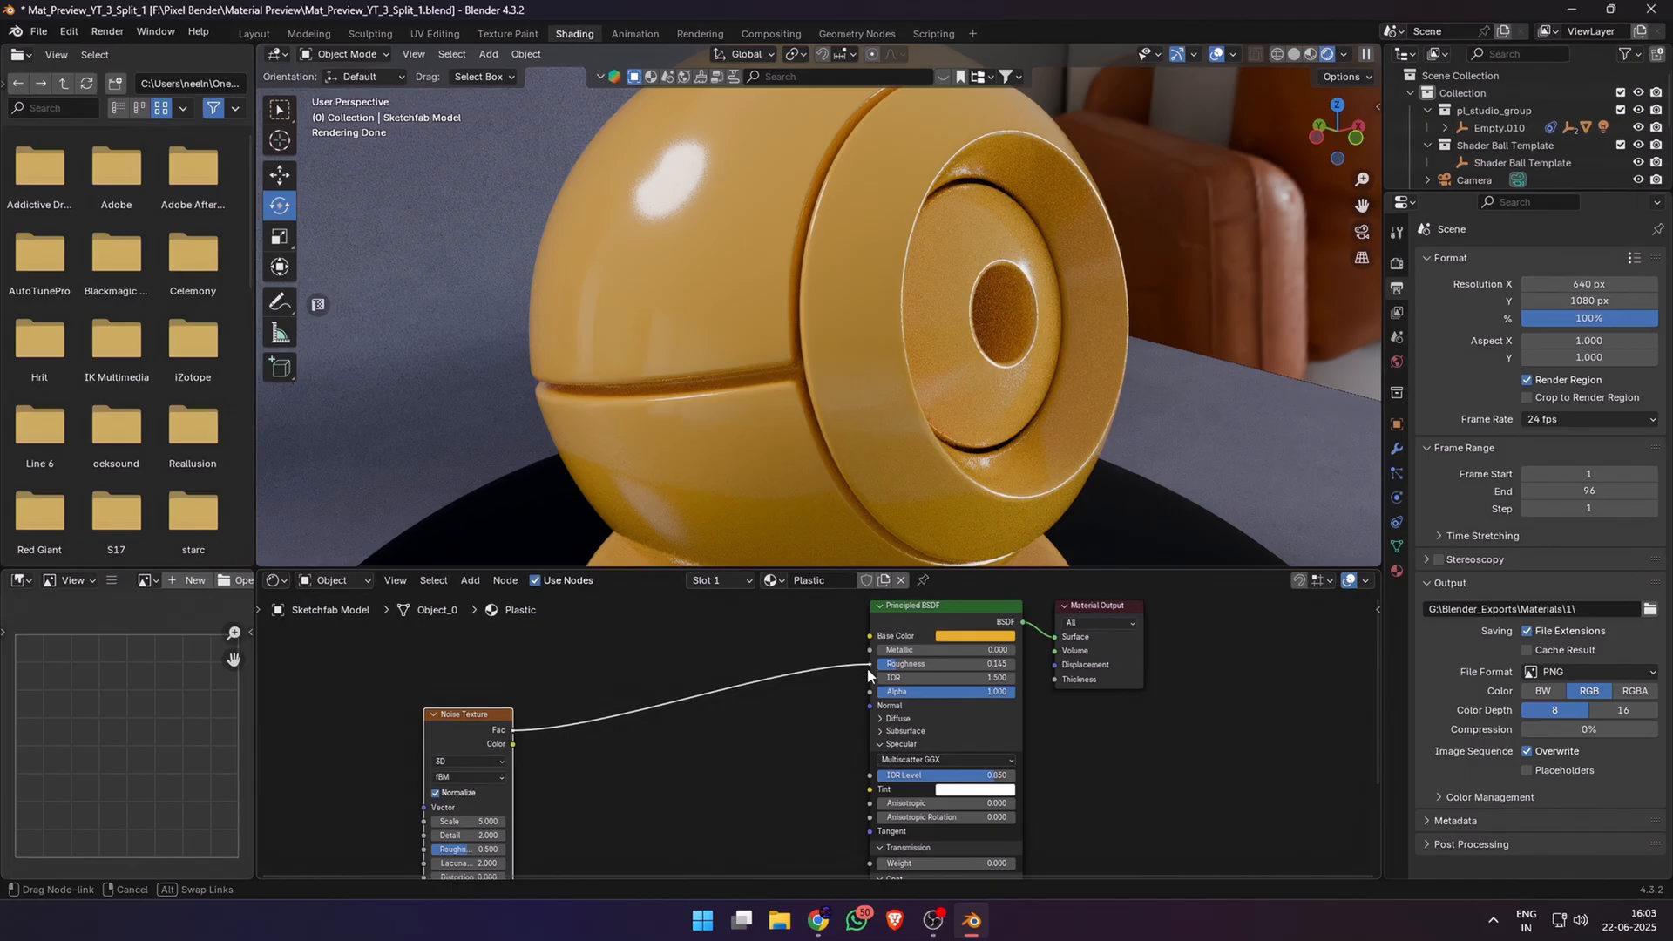
pyautogui.click(68, 31)
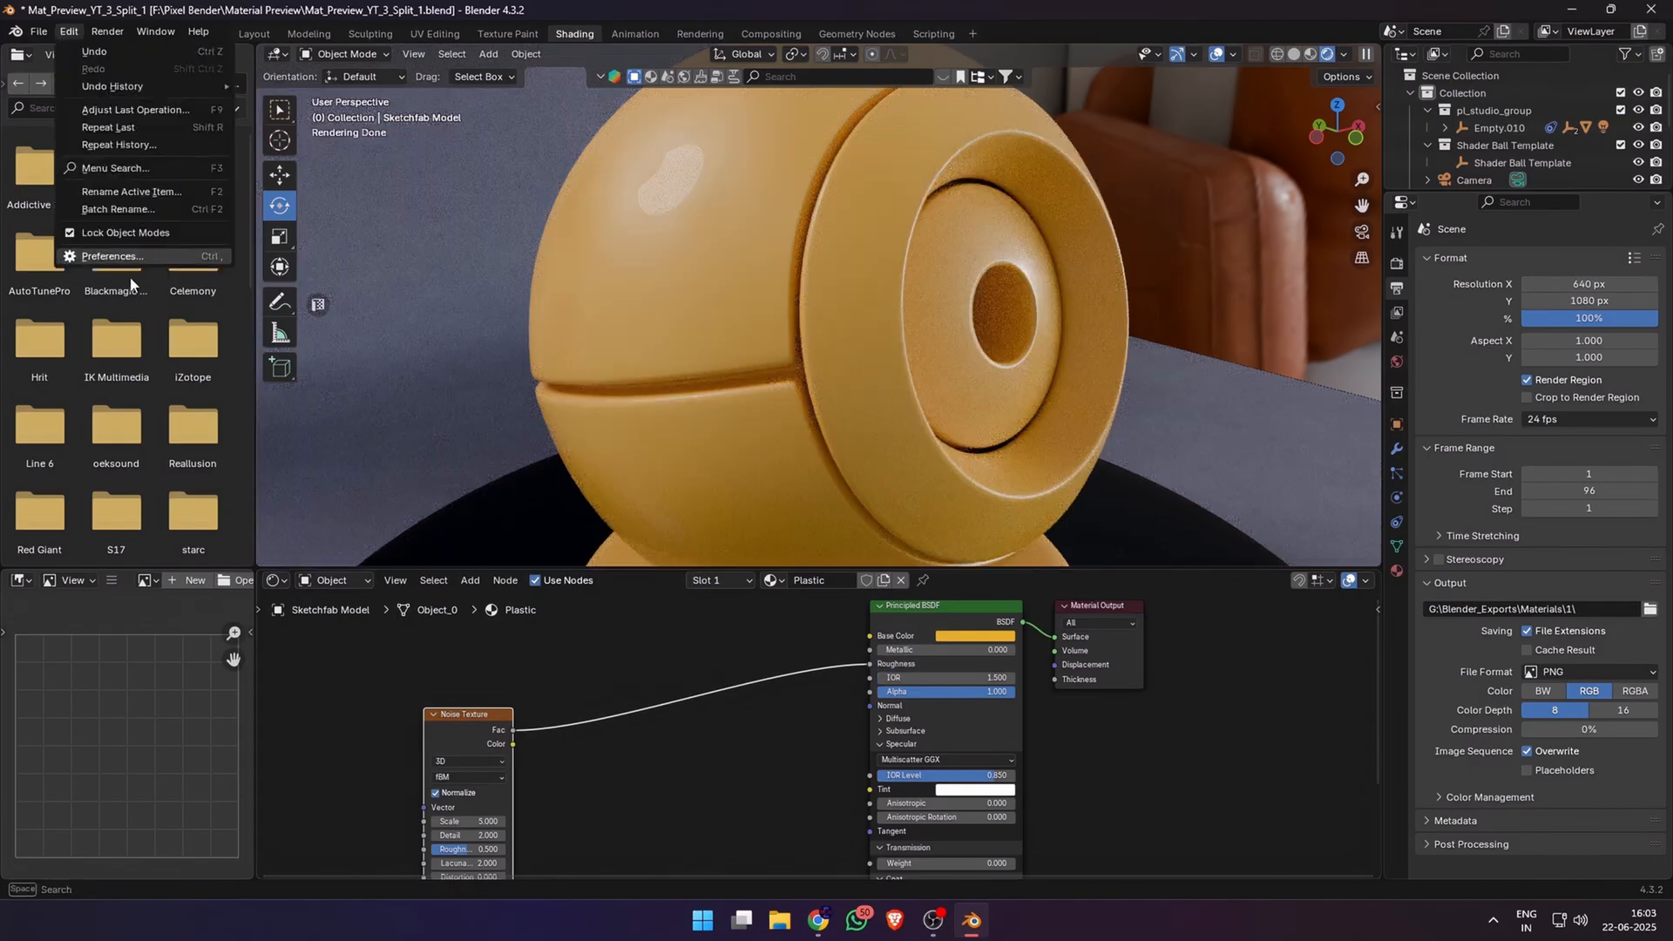
# Step: In Preferences > Add-ons, search 'node' and expand the Node Wrangler details
pyautogui.click(112, 256)
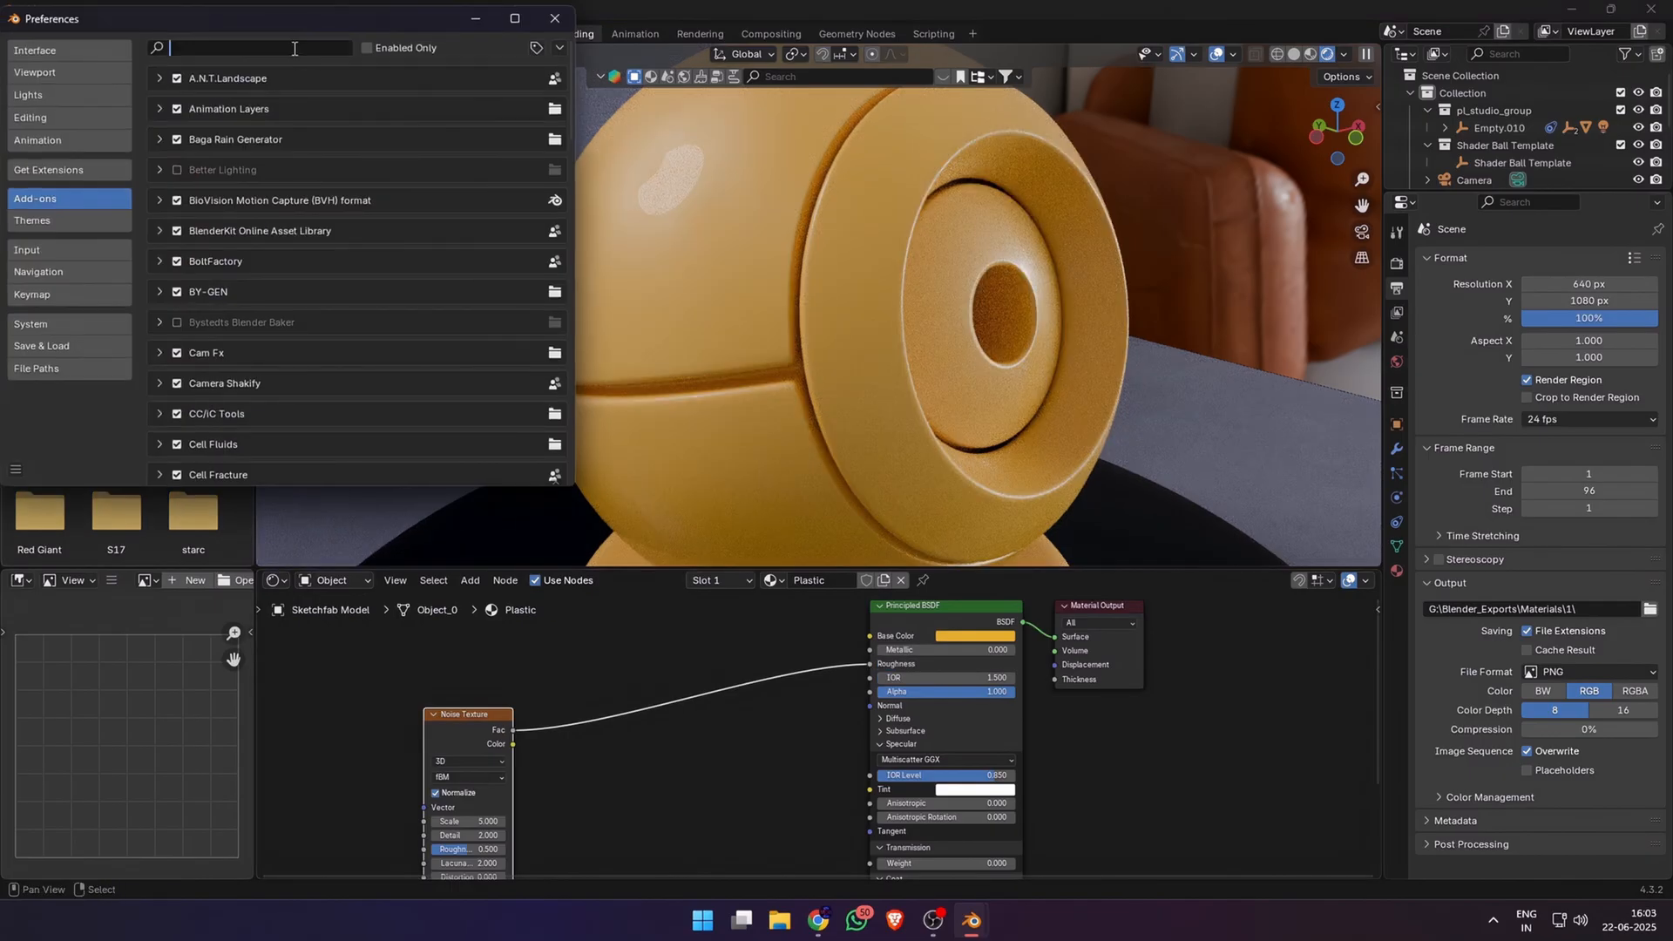
pyautogui.write('node')
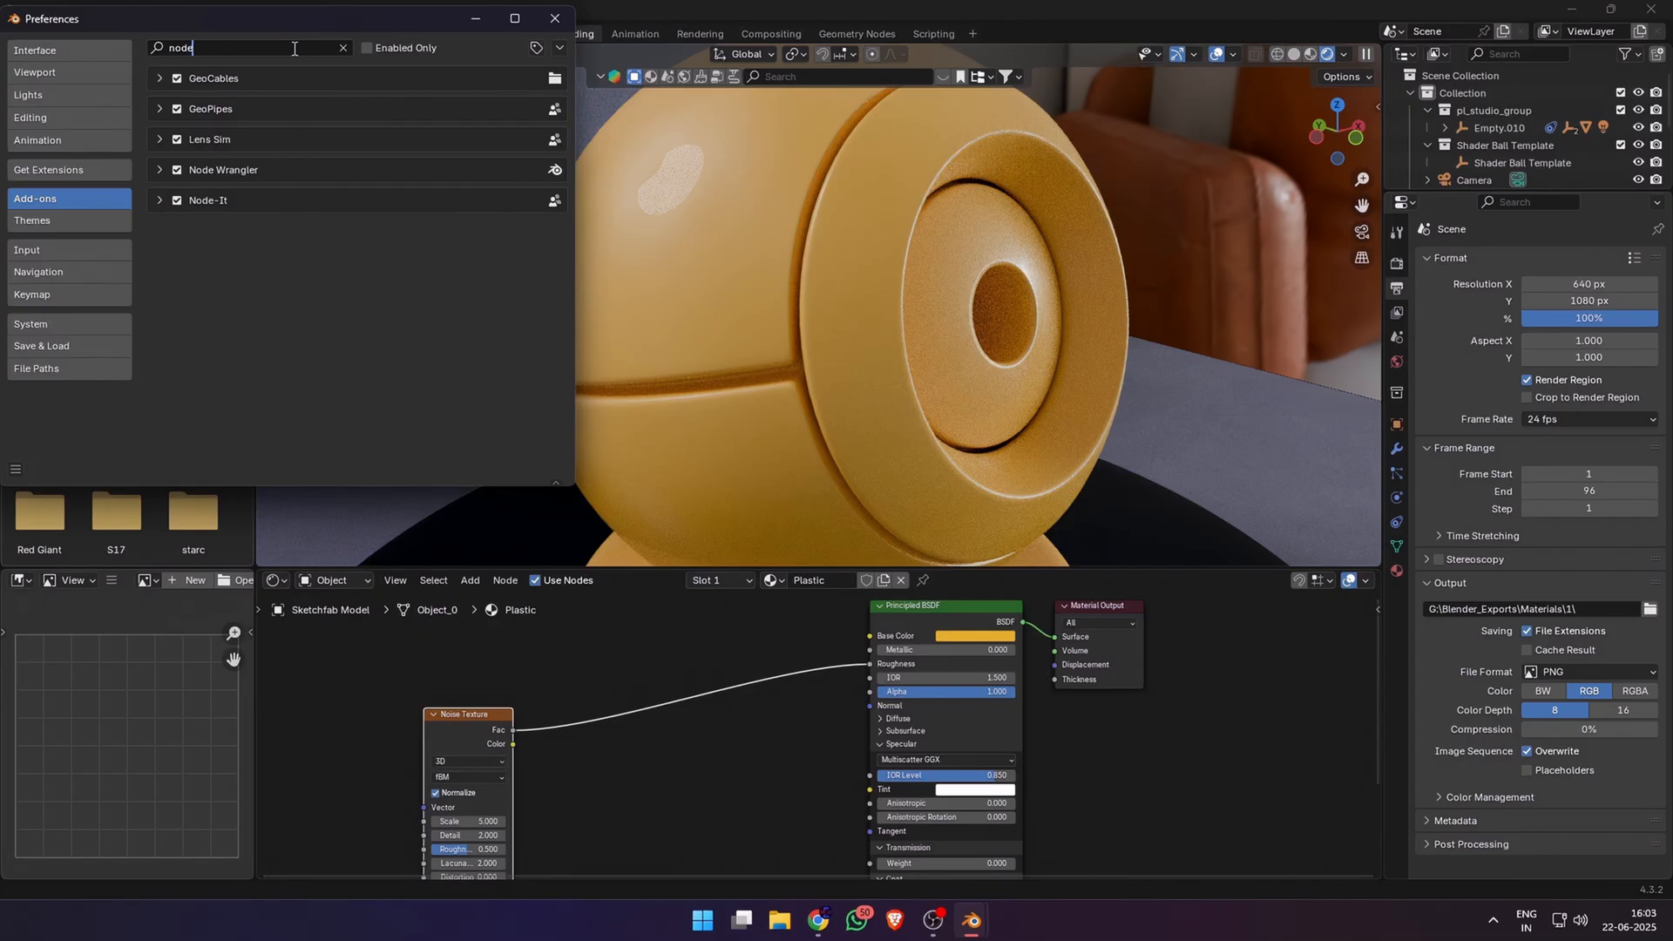
pyautogui.click(159, 169)
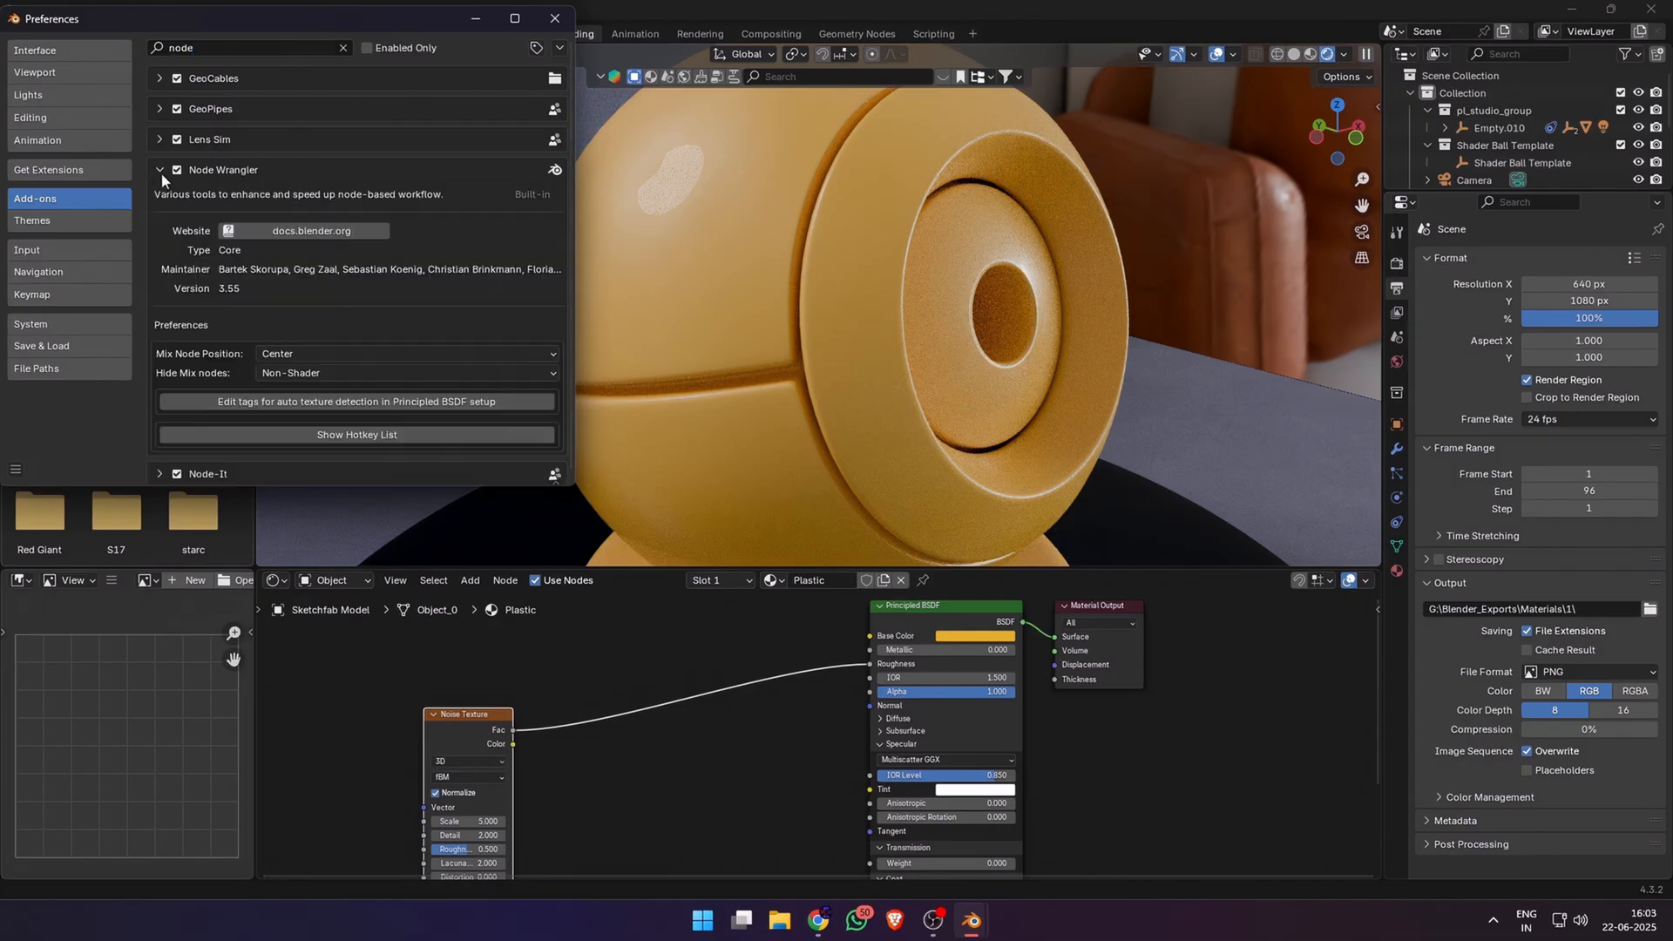
pyautogui.click(554, 18)
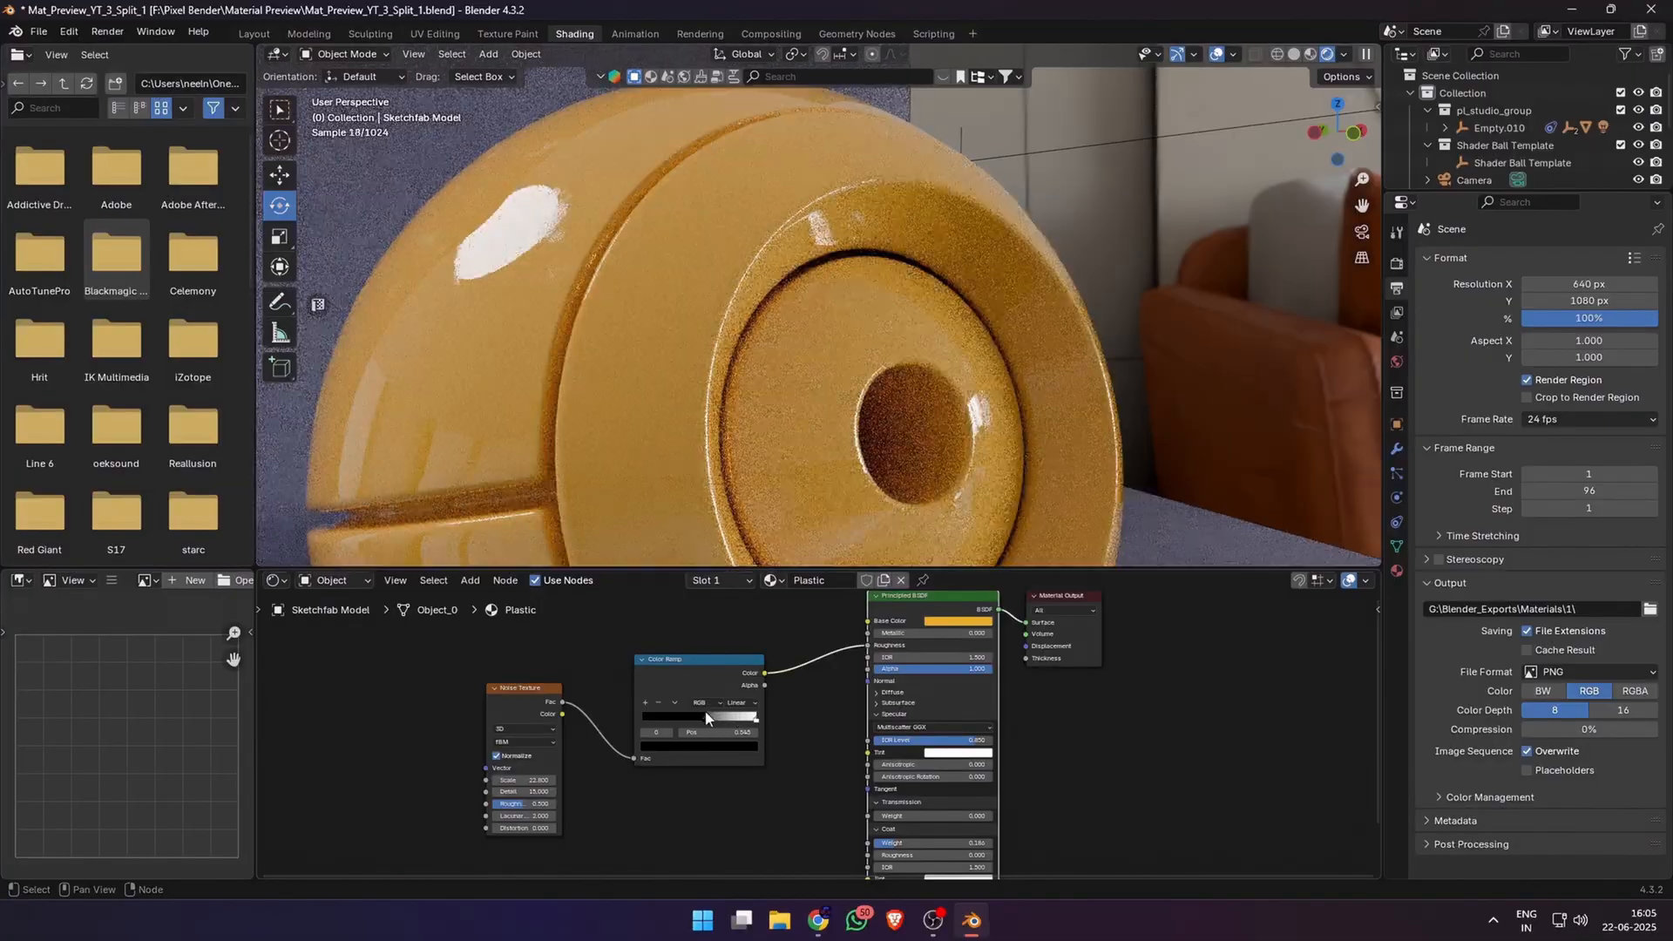
# Step: Move the Color Ramp stops to adjust the contrast of the noise-driven roughness
pyautogui.click(741, 921)
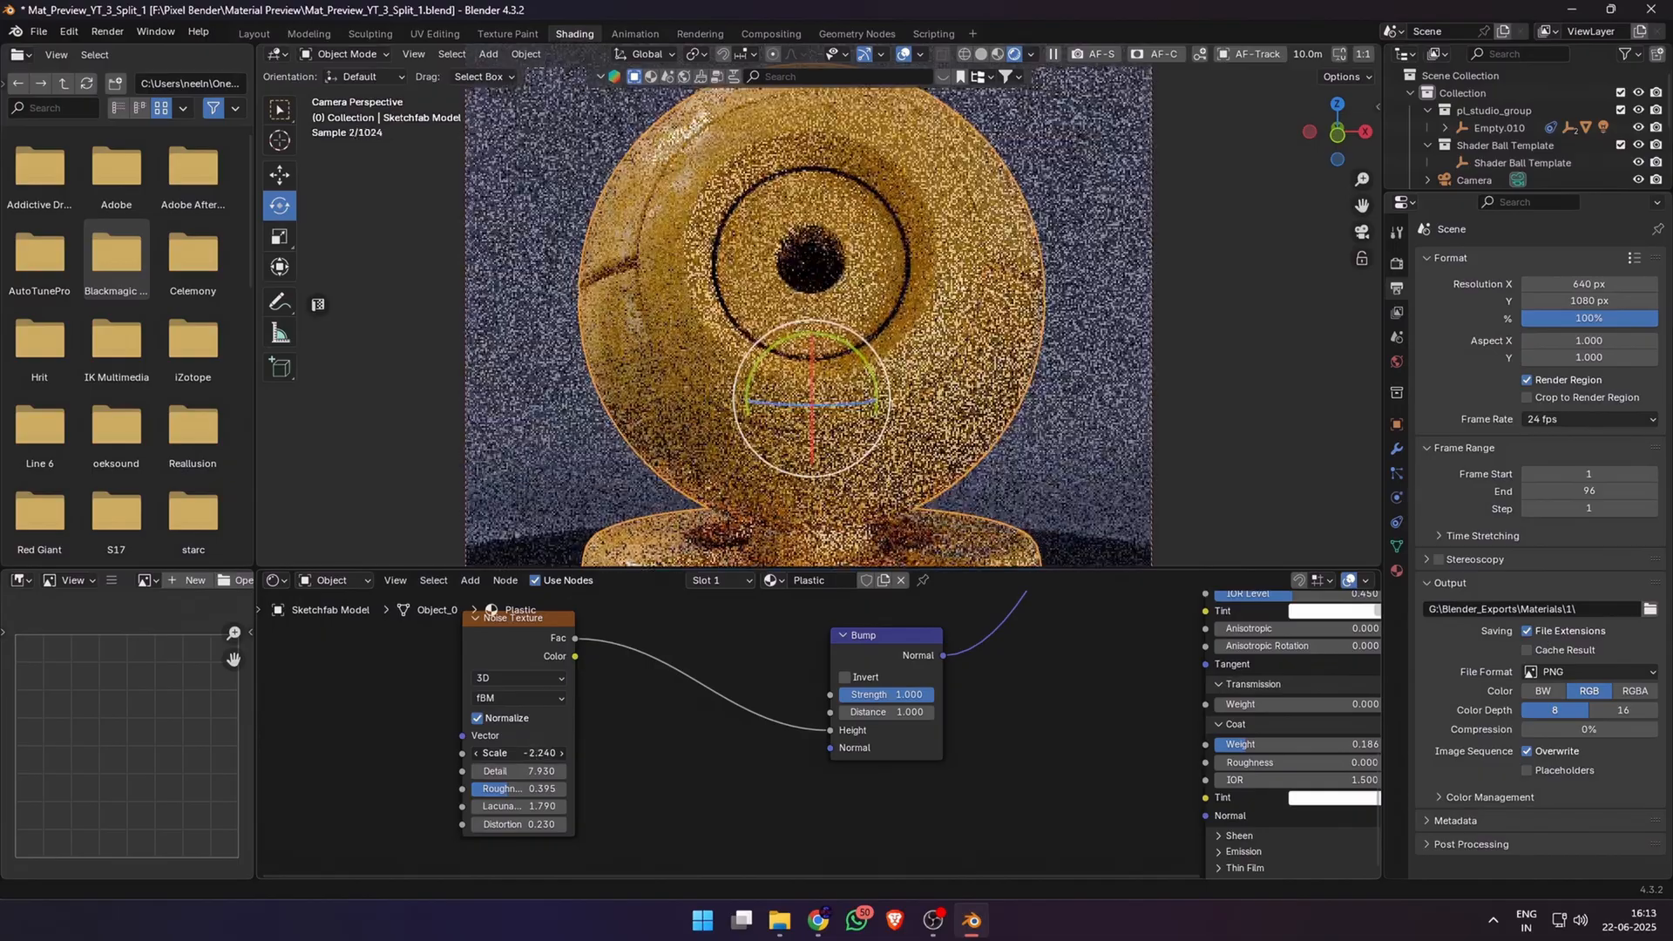
# Step: Tune the Noise Scale driving the plastic's bump until the surface texture reads right
pyautogui.moveTo(518, 753); pyautogui.dragTo(448, 753)
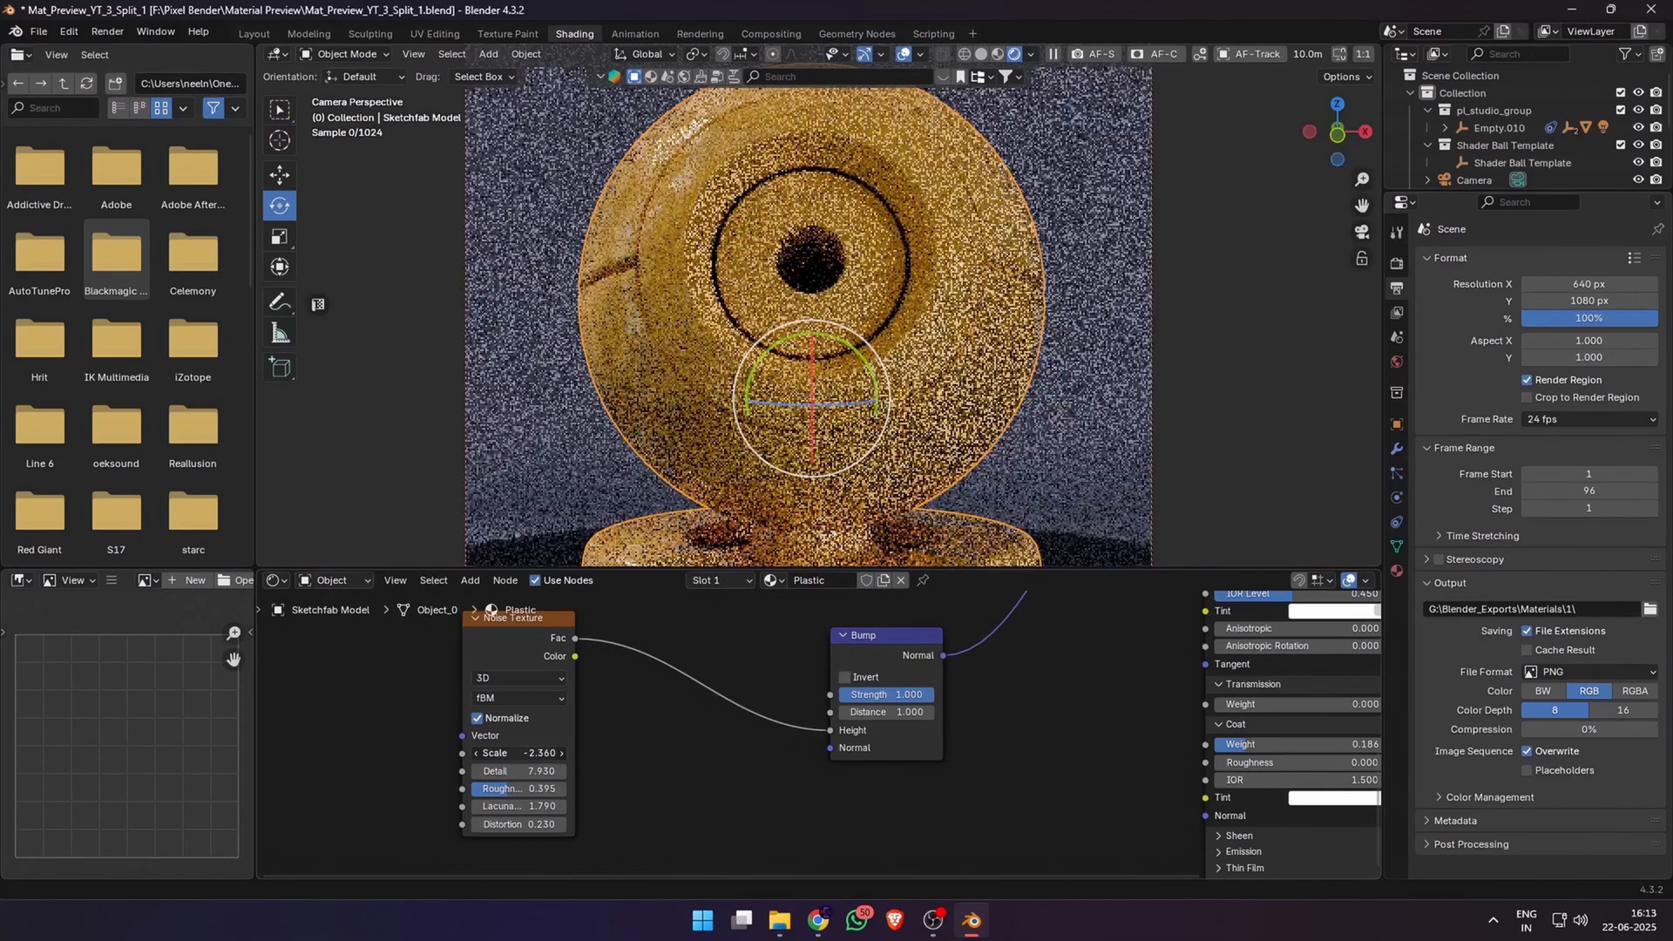
pyautogui.moveTo(518, 753); pyautogui.dragTo(555, 753)
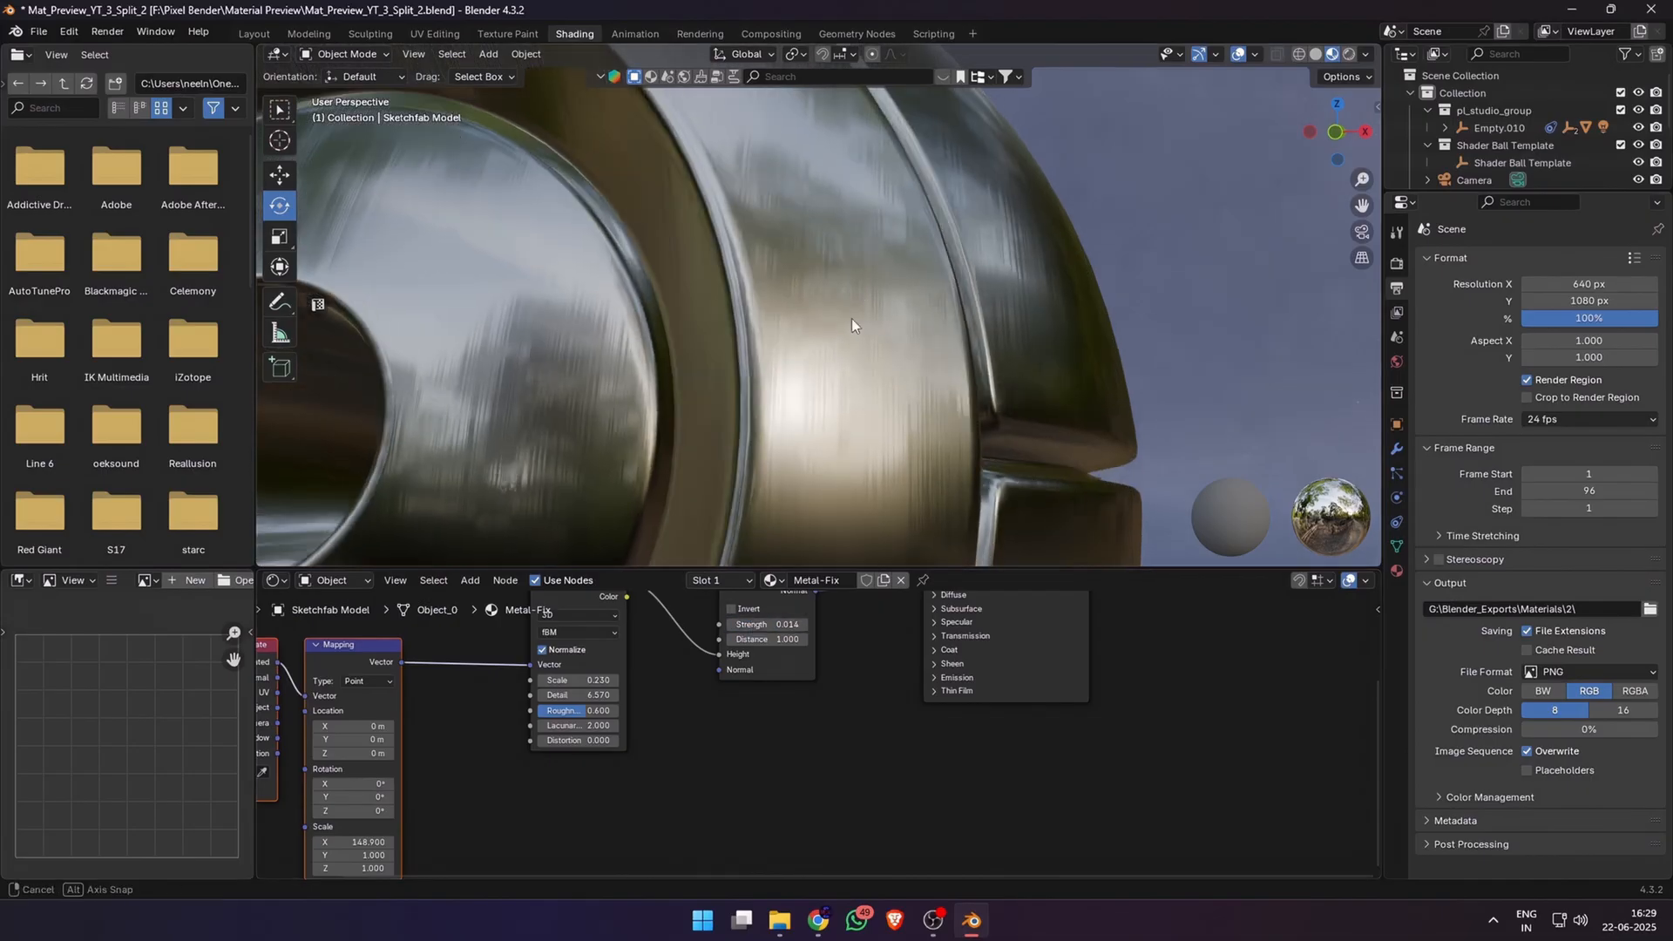
# Step: Orbit the shader ball to check the brushed-metal streaks from another angle
pyautogui.moveTo(768, 624); pyautogui.dragTo(786, 624)
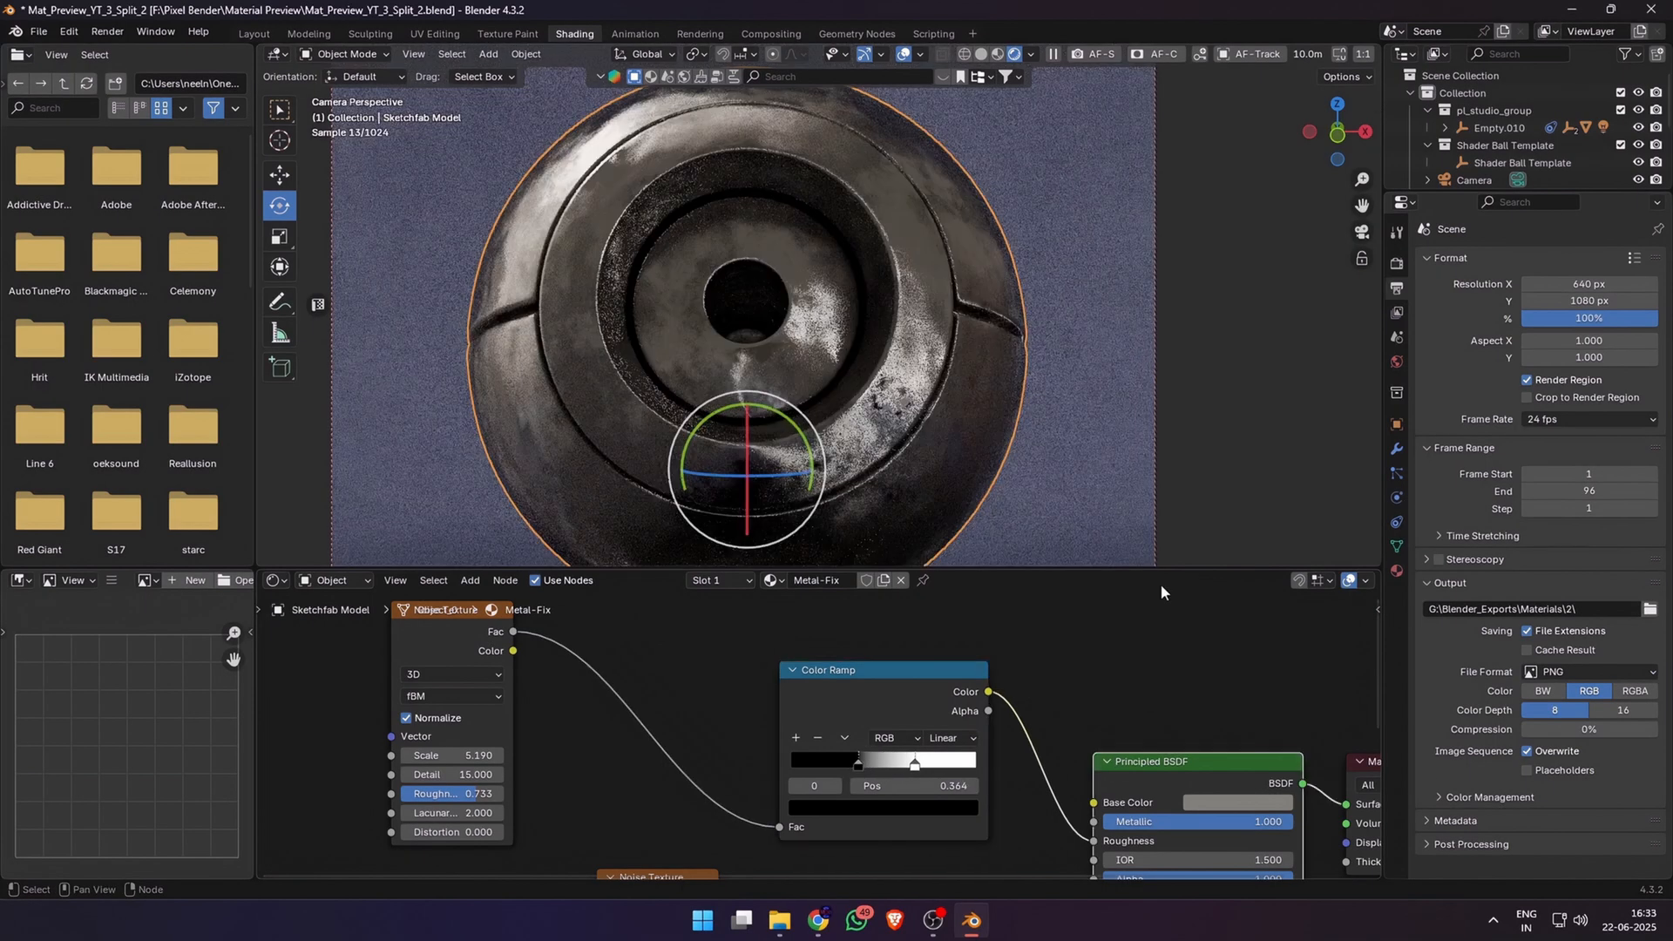
# Step: Slide a Color Ramp stop to shift the patchy roughness on the metal ball
pyautogui.moveTo(858, 760); pyautogui.dragTo(913, 760)
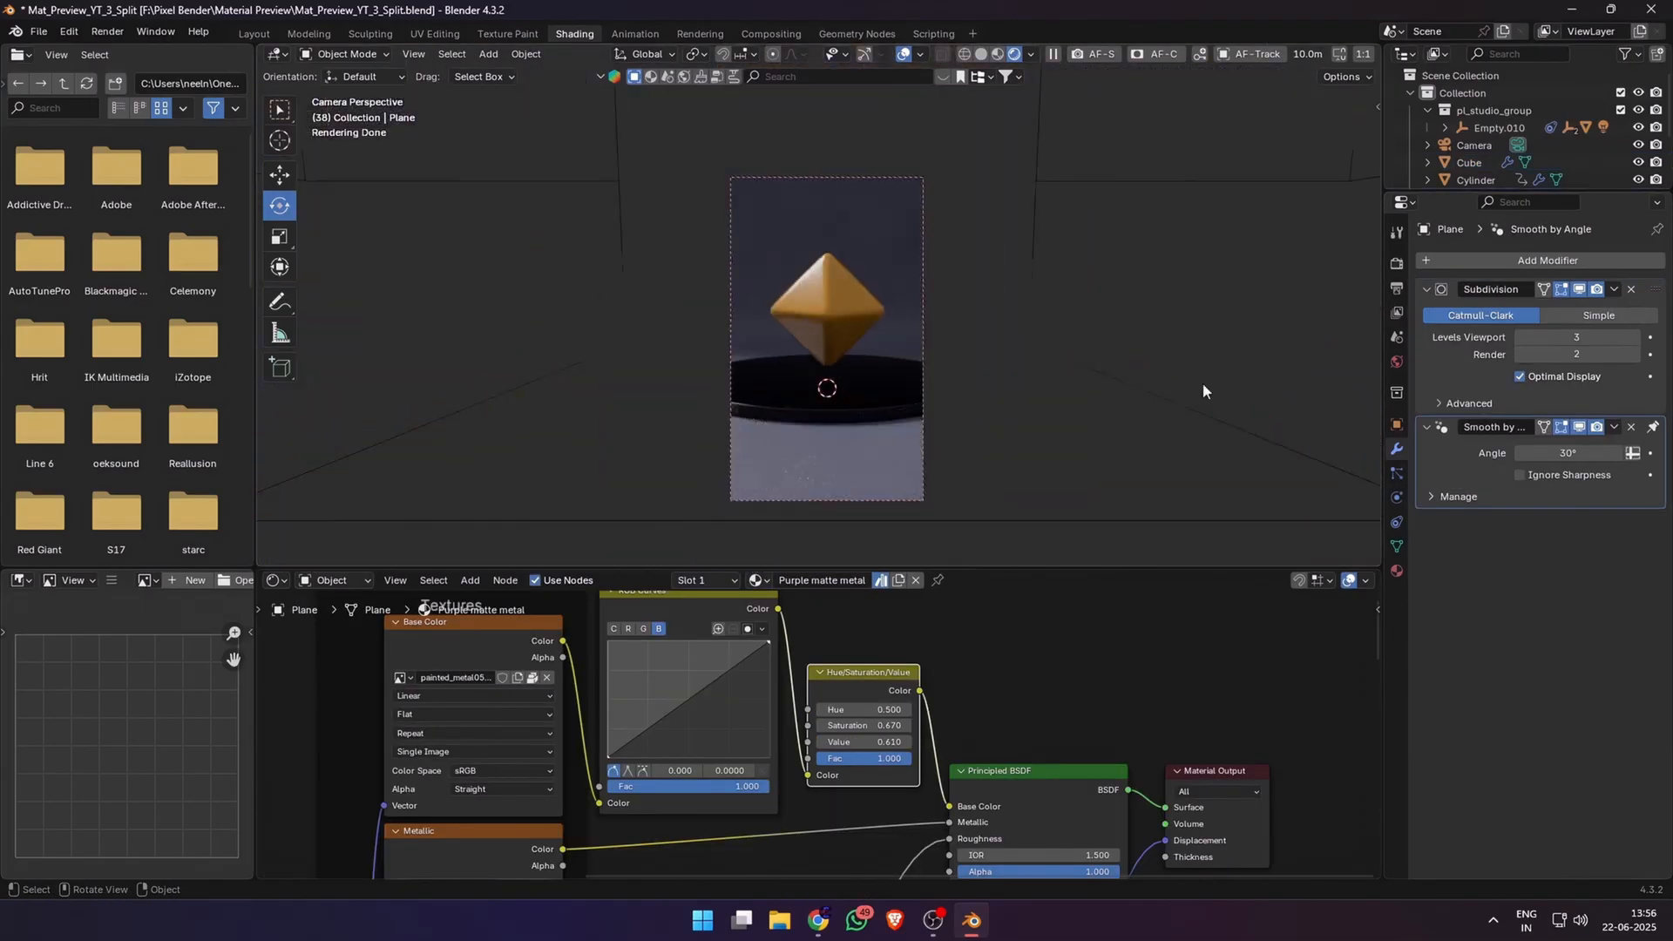
# Step: Select the gem-shaped Cube to reveal its Material.001 metallic nodes
pyautogui.click(1471, 163)
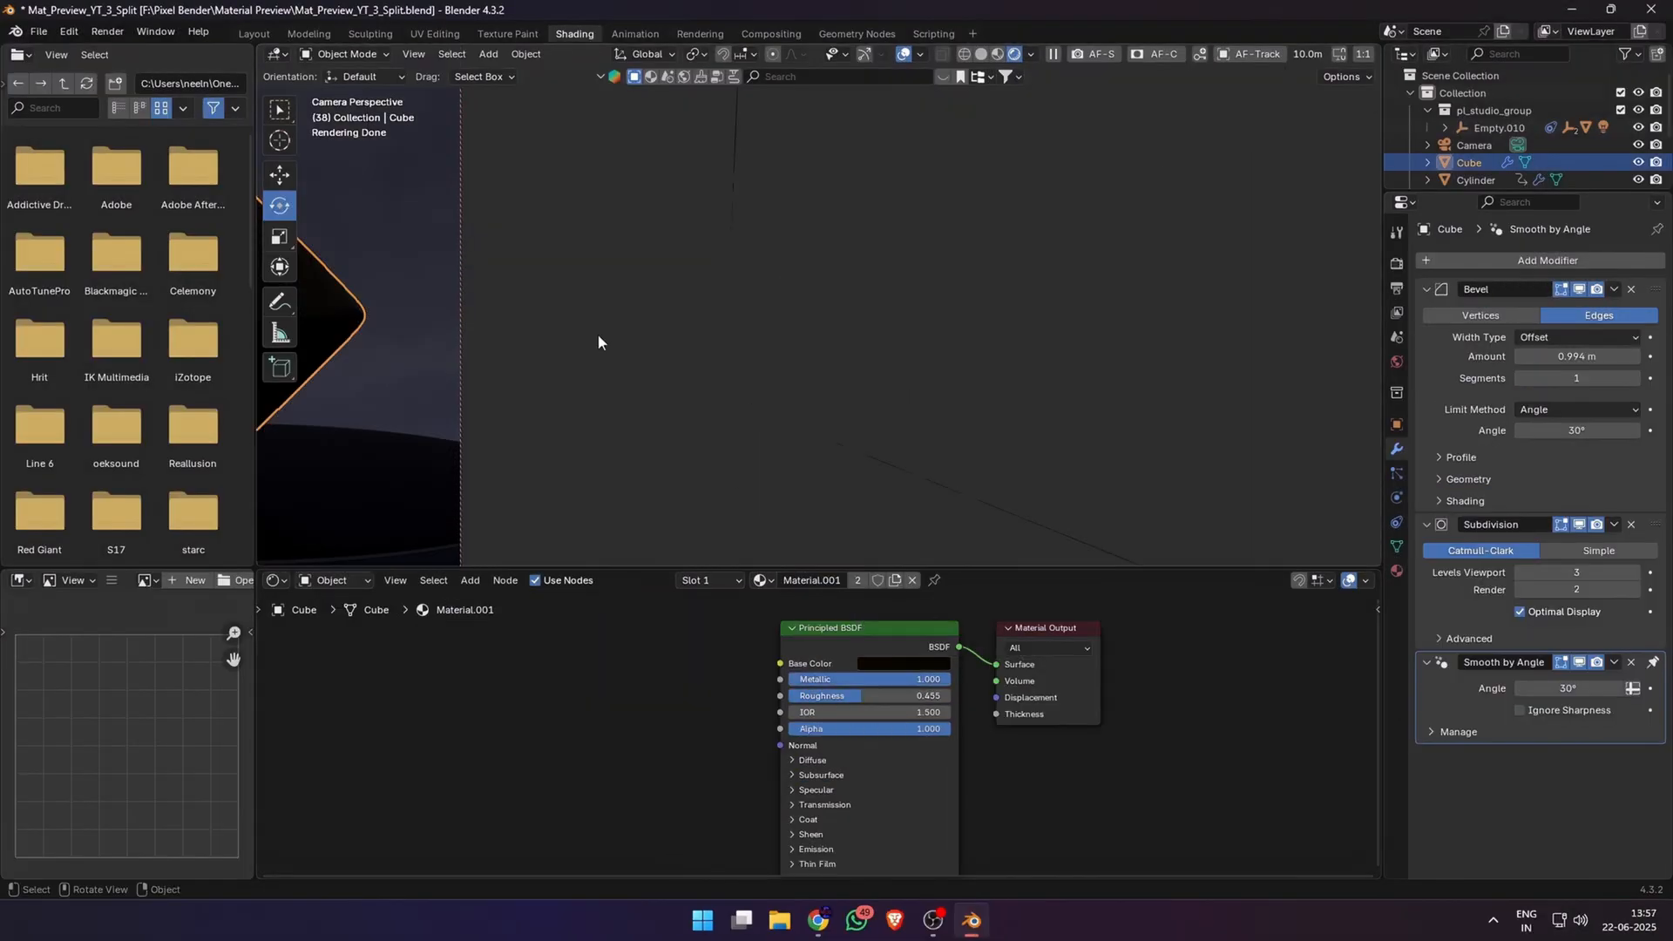